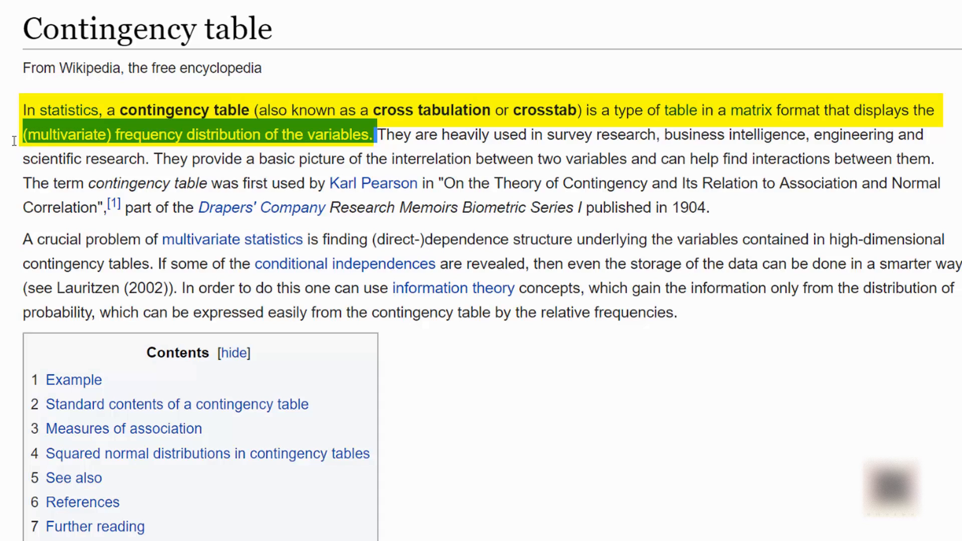
{"action": "mouse_move", "coordinate": [524, 393]}
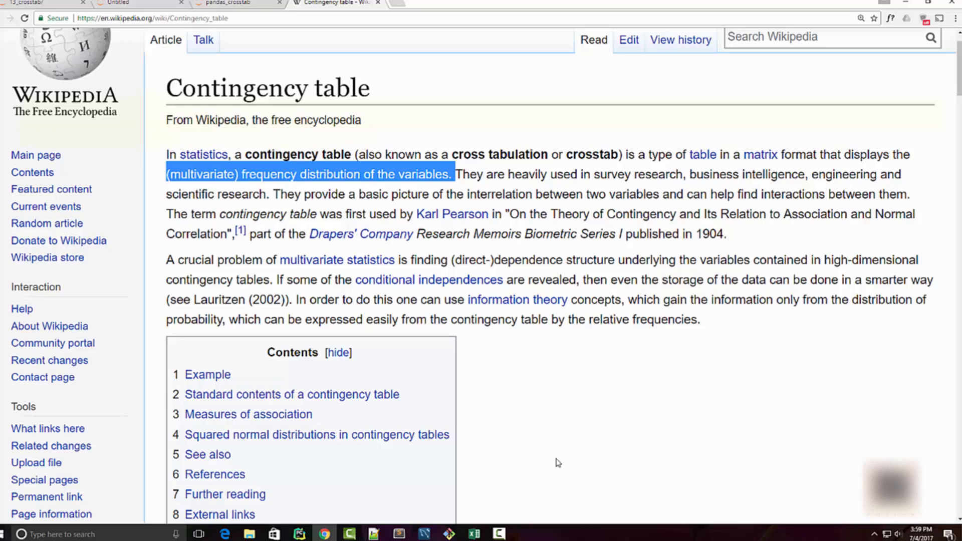
Look over the survey spreadsheet, then return to the Untitled notebook with the loaded data.
{"action": "left_click", "coordinate": [478, 531]}
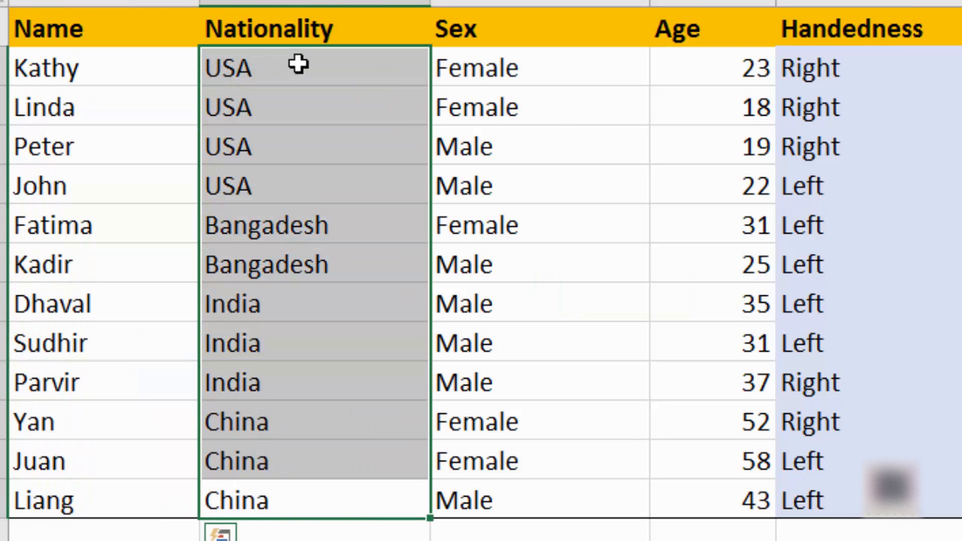
{"action": "mouse_move", "coordinate": [405, 480]}
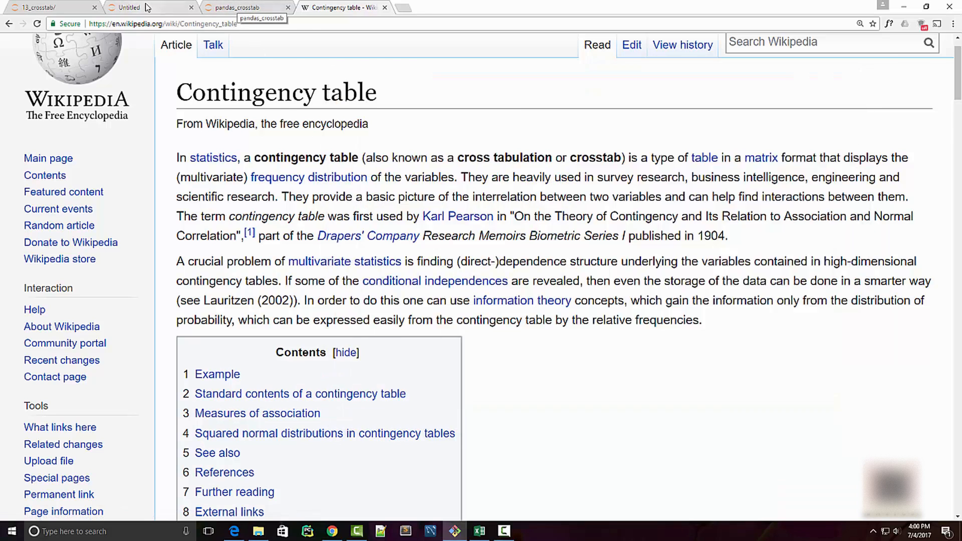
{"action": "left_click", "coordinate": [150, 8]}
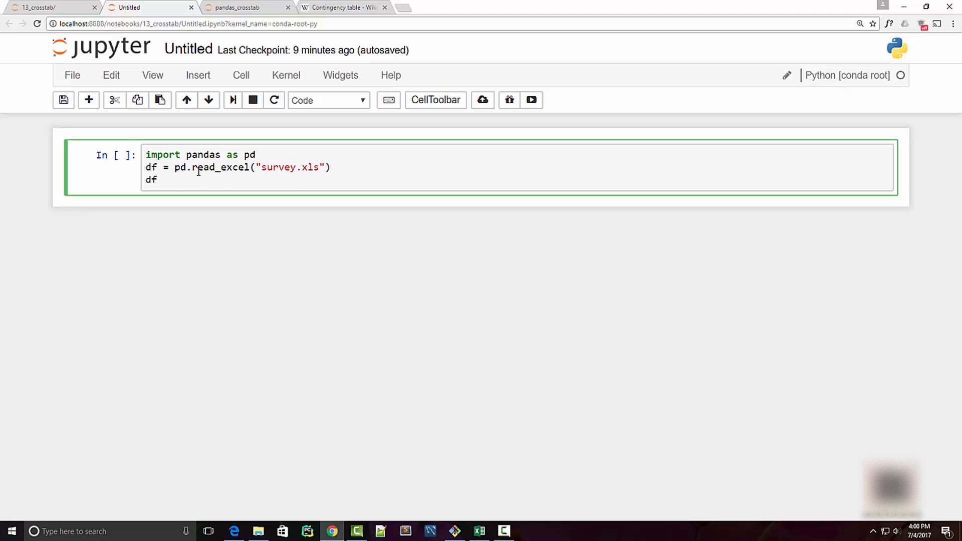
{"action": "mouse_move", "coordinate": [431, 198]}
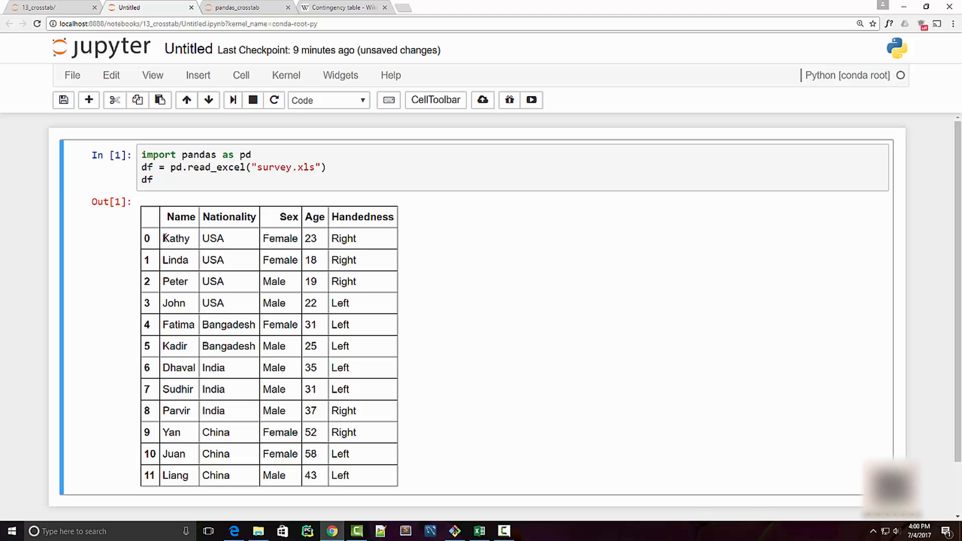
{"action": "scroll", "scroll_direction": "down", "scroll_amount": 3}
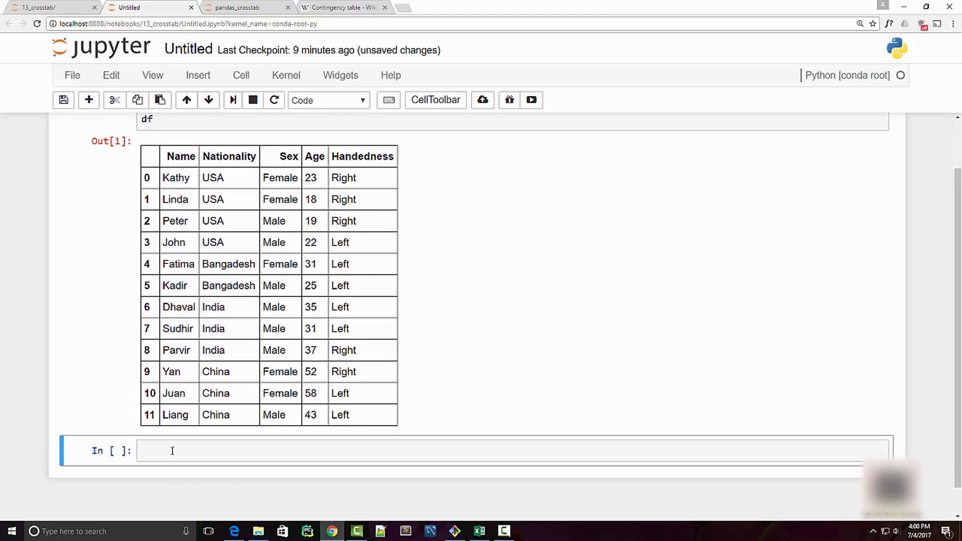
Enter pd.crosstab(df.Nationality,df.Handedness) to count handedness per nationality.
{"action": "type", "text": "df."}
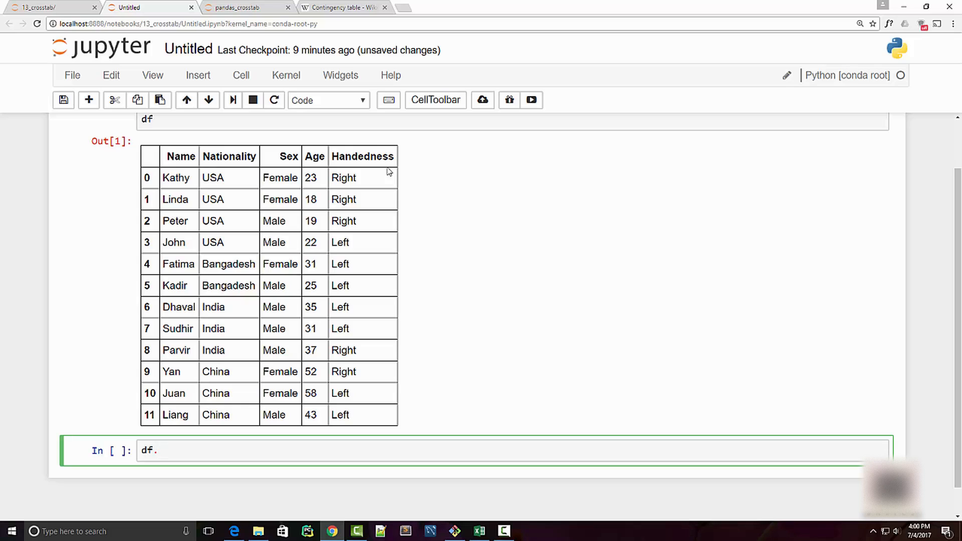
{"action": "type", "text": "pd."}
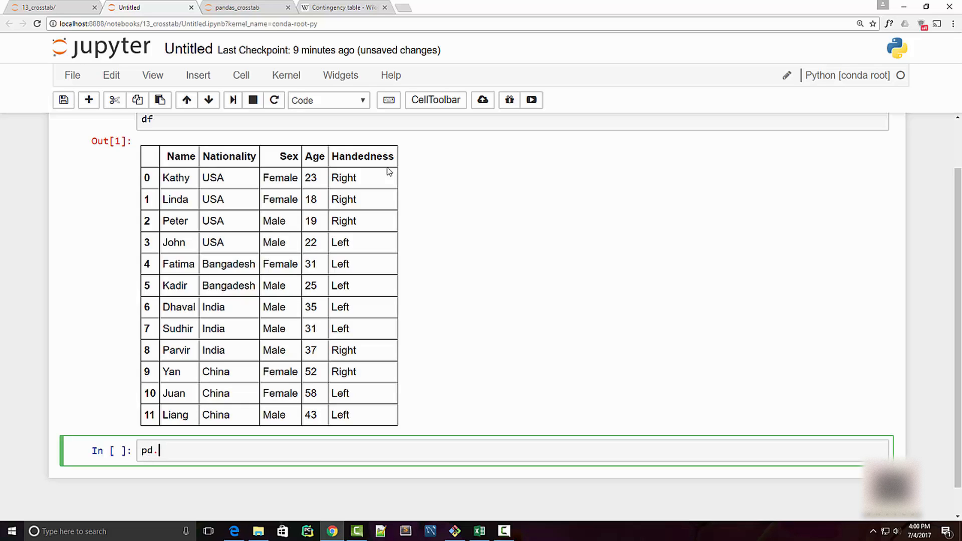
{"action": "type", "text": "cross"}
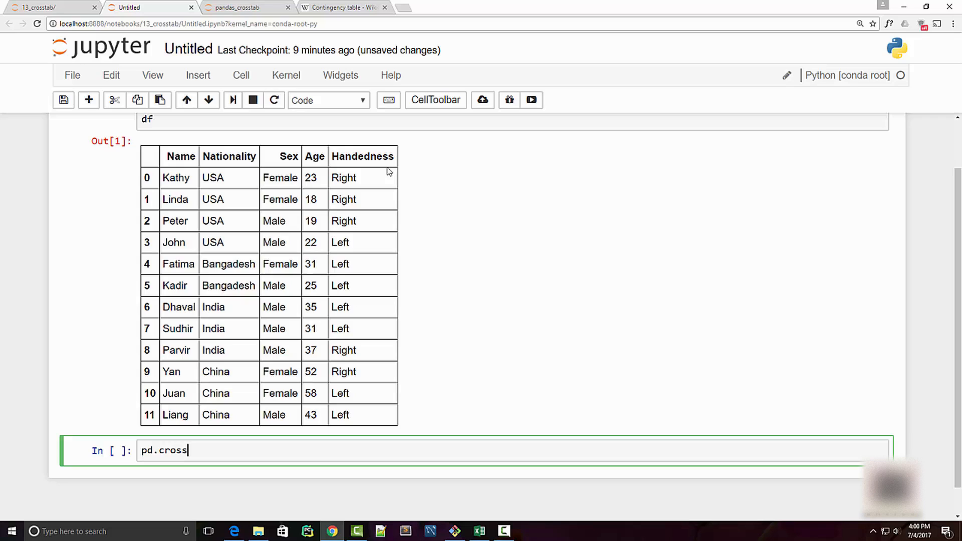
{"action": "type", "text": "tab"}
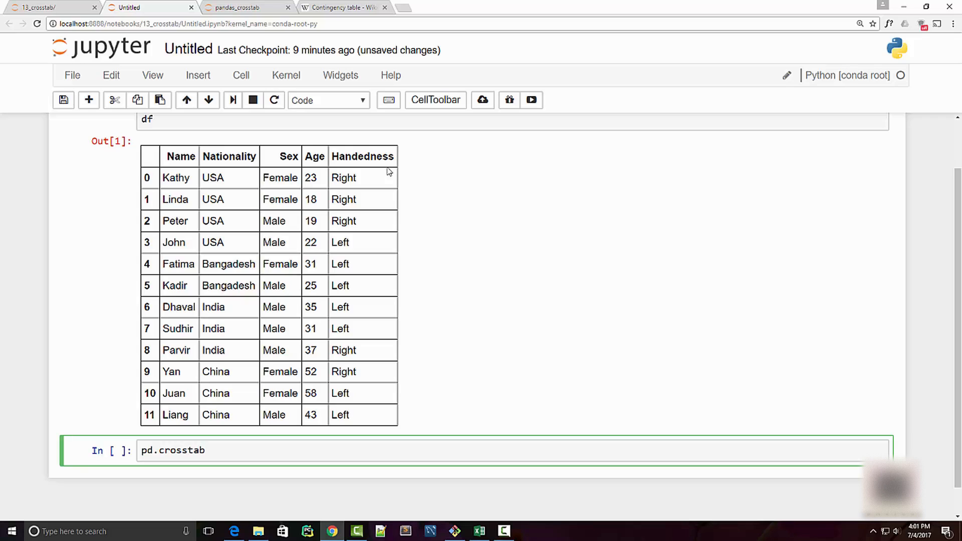
{"action": "type", "text": "(df"}
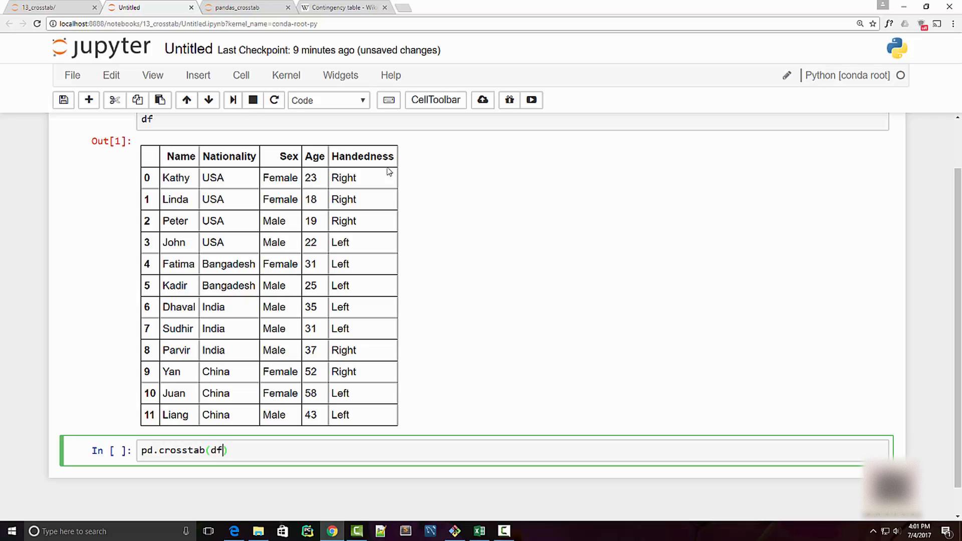
{"action": "type", "text": "."}
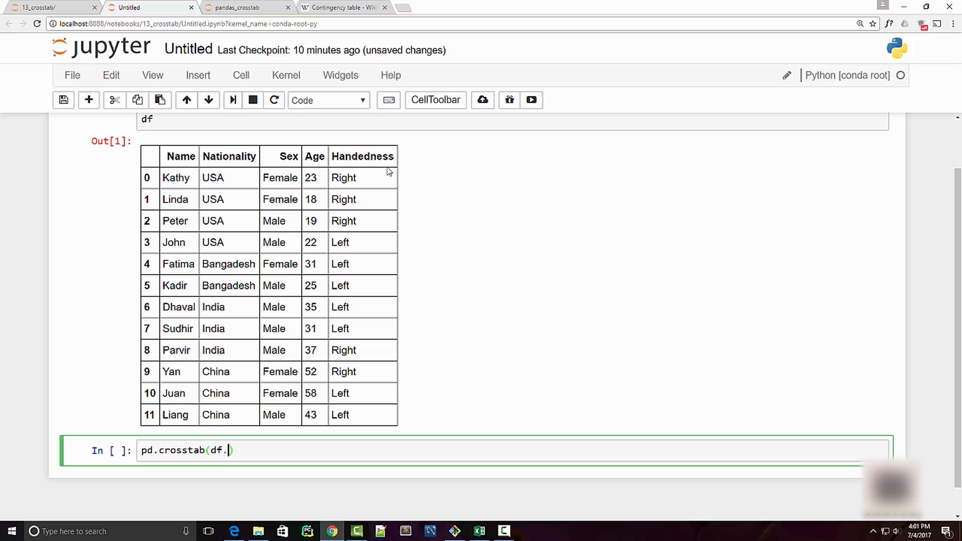
{"action": "type", "text": "Nationa"}
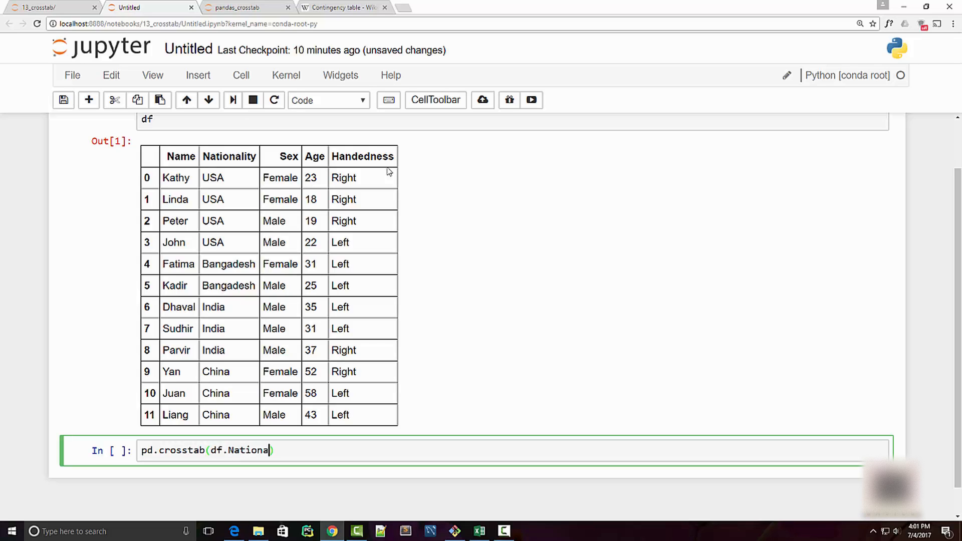
{"action": "type", "text": "lity,df"}
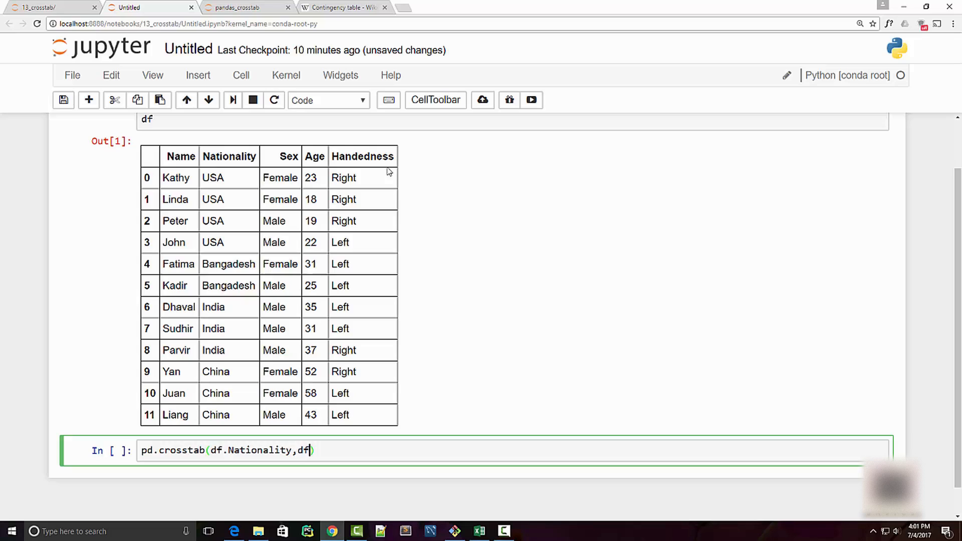
{"action": "type", "text": "."}
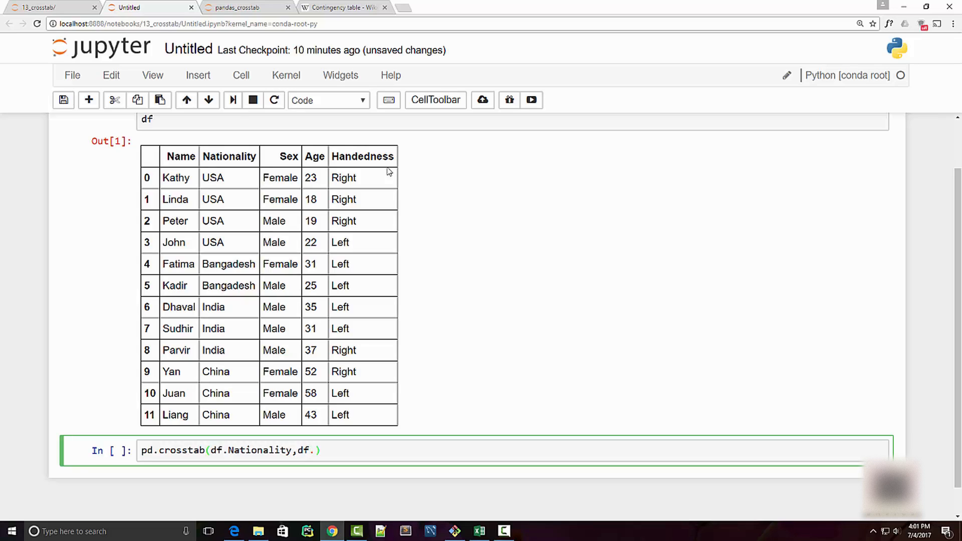
{"action": "type", "text": "Han"}
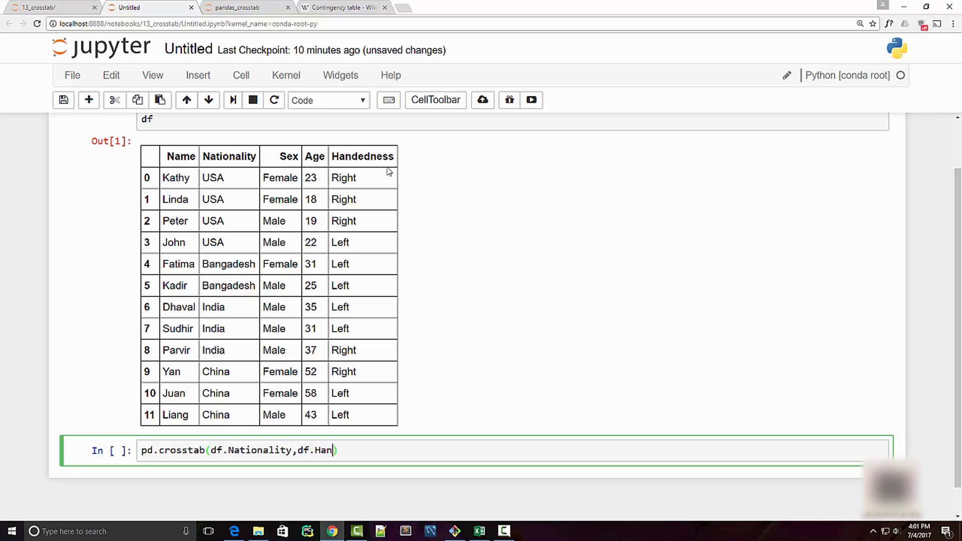
{"action": "type", "text": "ded"}
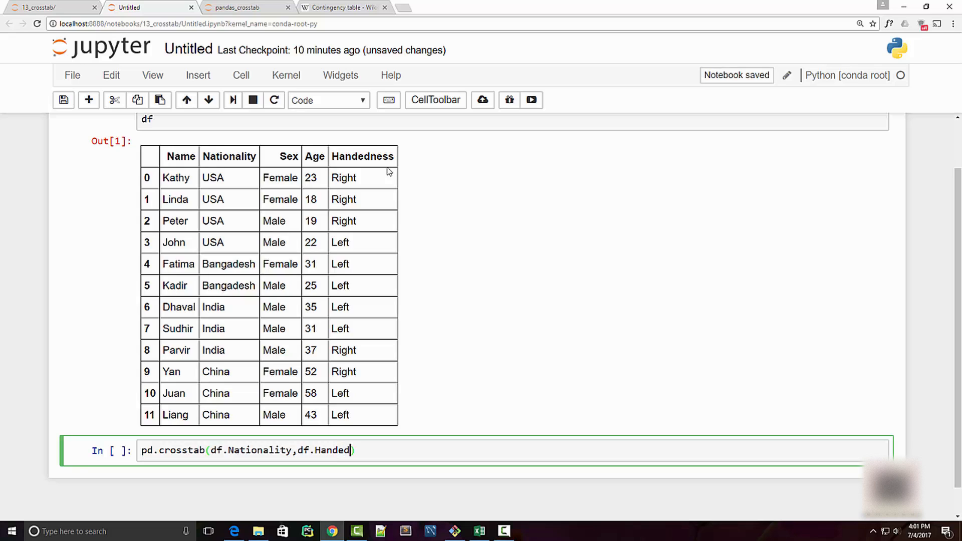
{"action": "type", "text": "ness)"}
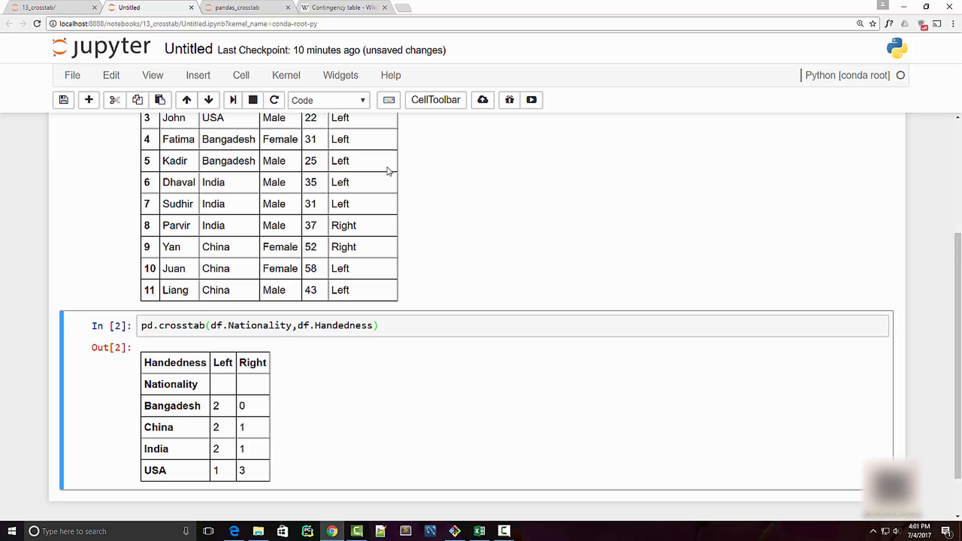
{"action": "scroll", "scroll_direction": "down", "scroll_amount": 3}
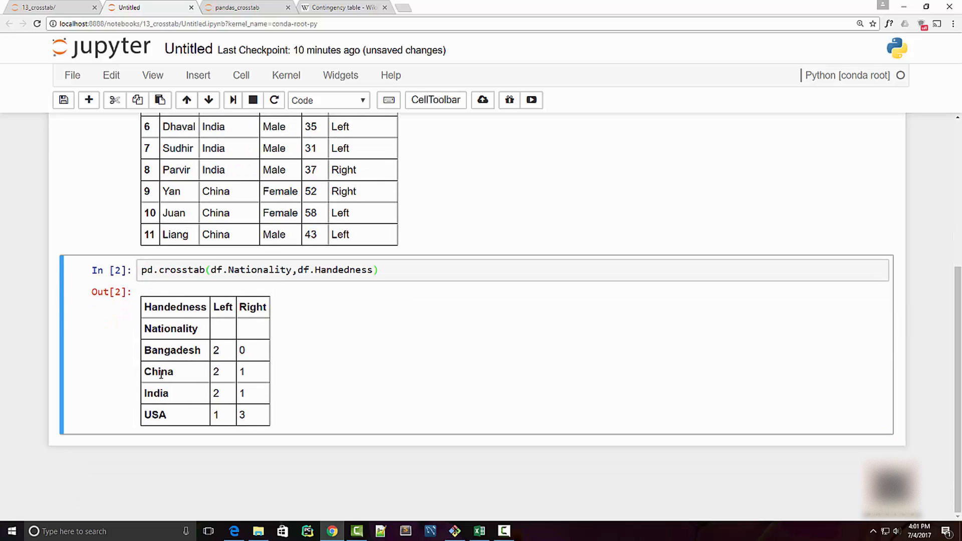
{"action": "mouse_move", "coordinate": [207, 359]}
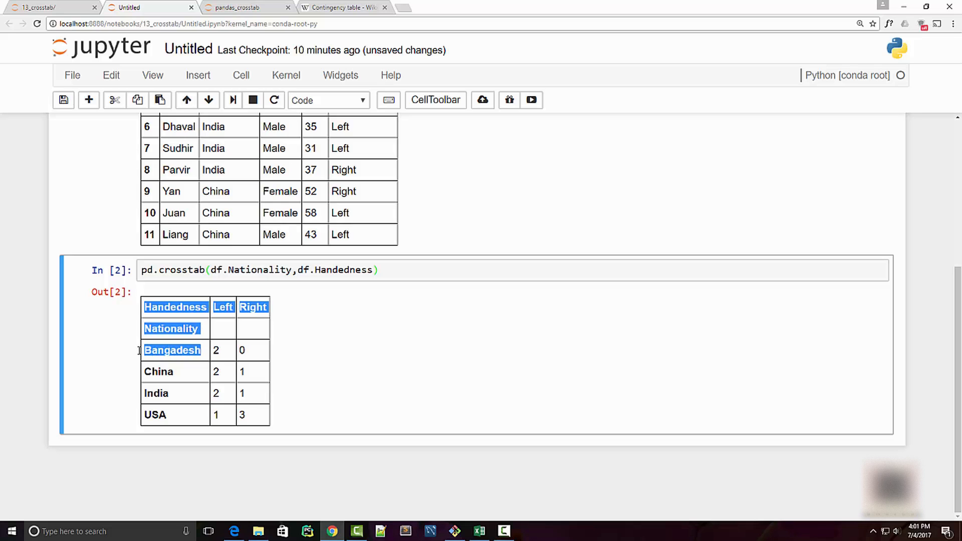
{"action": "scroll", "scroll_direction": "up", "scroll_amount": 3}
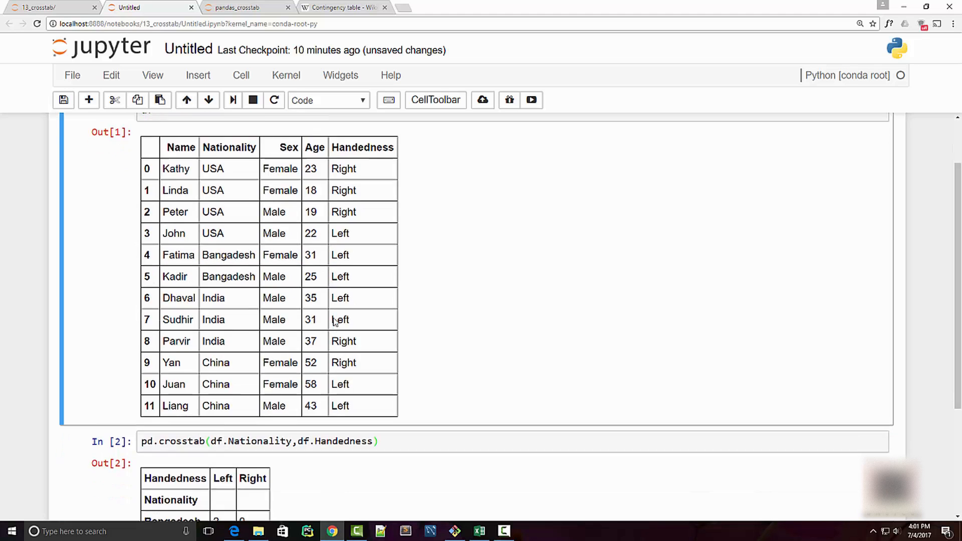
{"action": "scroll", "scroll_direction": "down", "scroll_amount": 3}
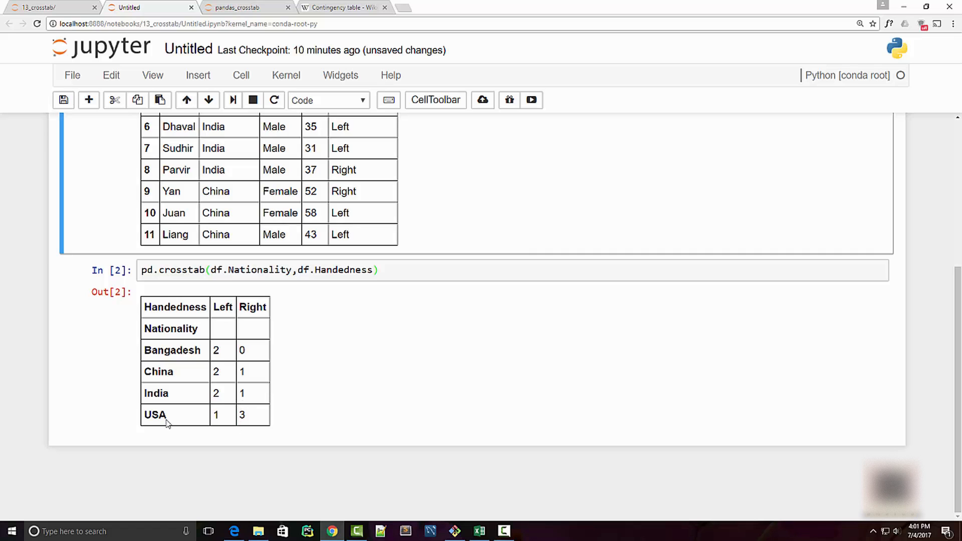
{"action": "double_click", "coordinate": [241, 415]}
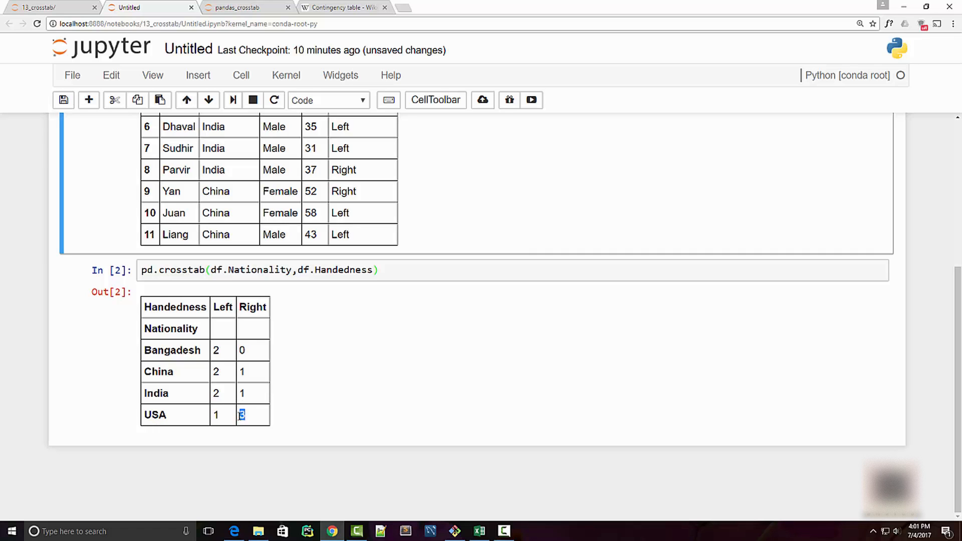
{"action": "scroll", "scroll_direction": "up", "scroll_amount": 3}
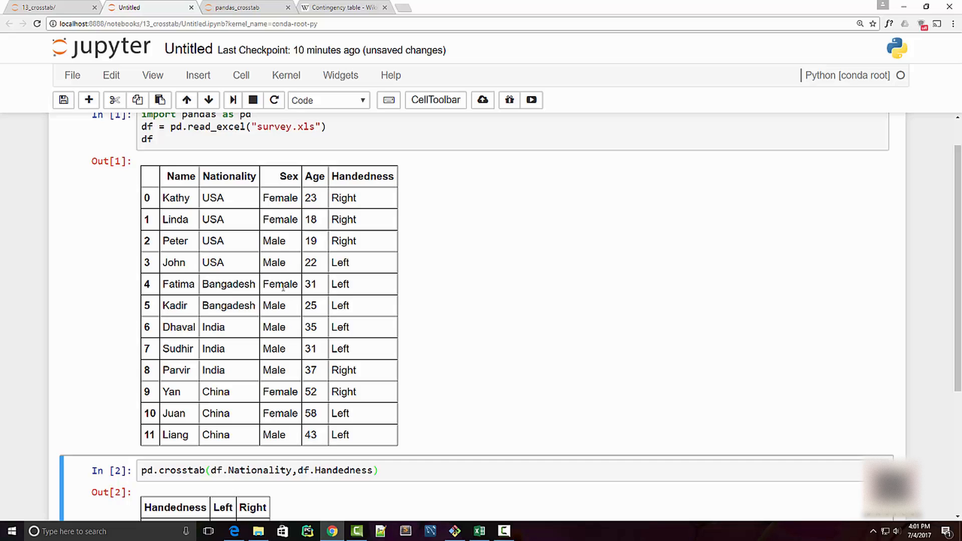
{"action": "scroll", "scroll_direction": "down", "scroll_amount": 3}
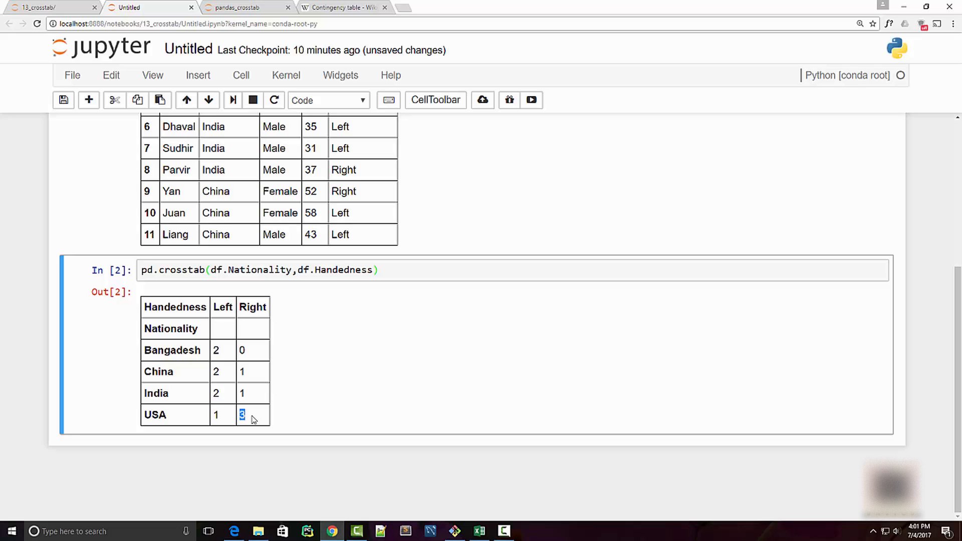
{"action": "mouse_move", "coordinate": [249, 409]}
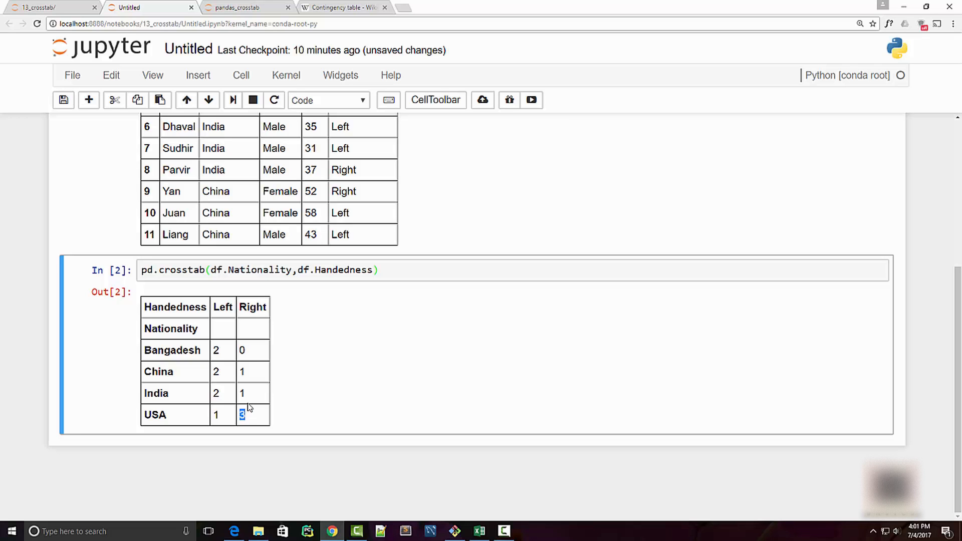
{"action": "scroll", "scroll_direction": "up", "scroll_amount": 3}
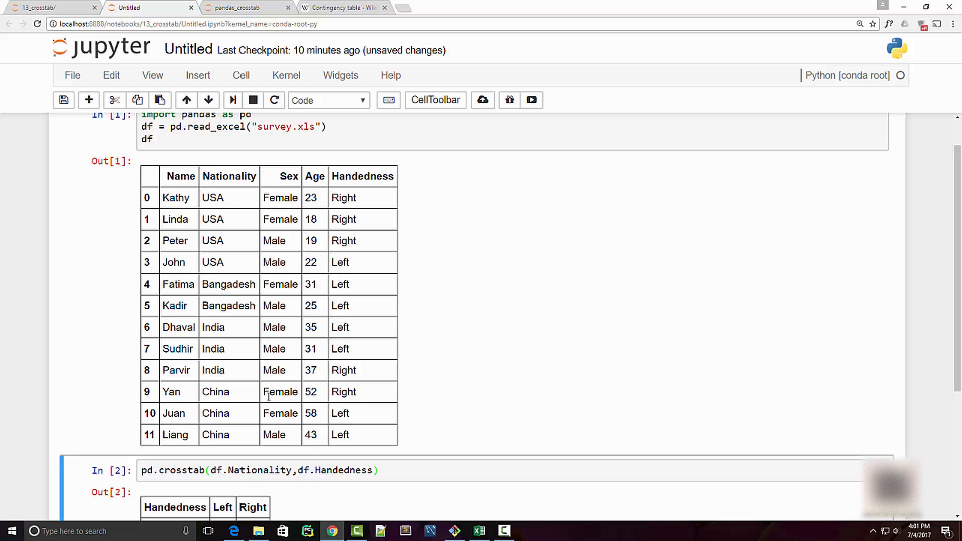
{"action": "scroll", "scroll_direction": "down", "scroll_amount": 3}
{"action": "type", "text": "Sex"}
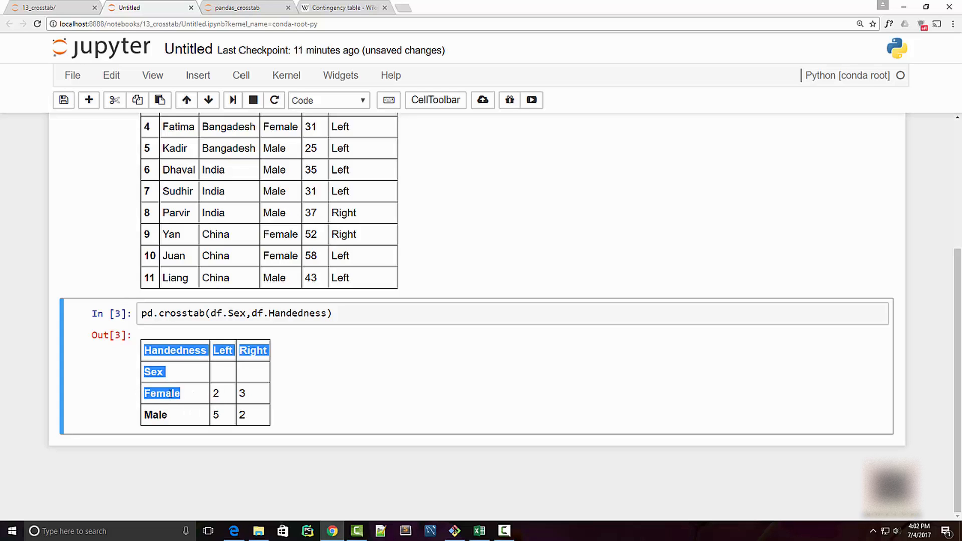
Open the crosstab cell for editing to use df.Sex against df.Handedness.
{"action": "left_click", "coordinate": [238, 399]}
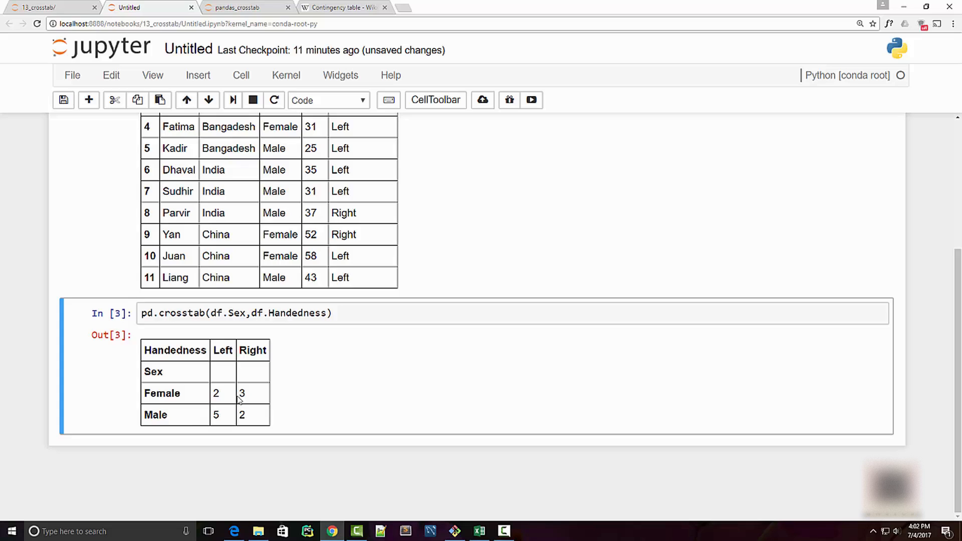
{"action": "double_click", "coordinate": [155, 415]}
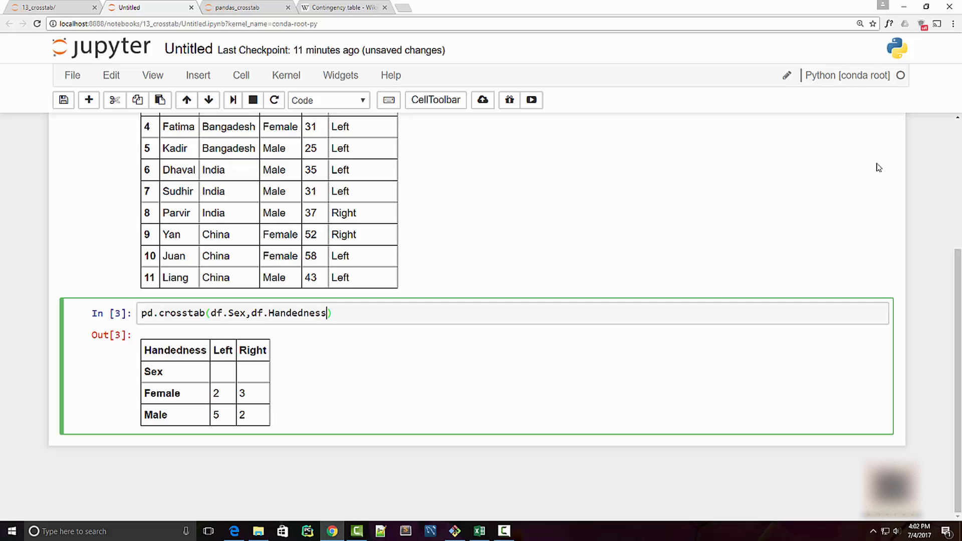
Add margins=True to the pd.crosstab(df.Sex,df.Handedness) call.
{"action": "type", "text": ","}
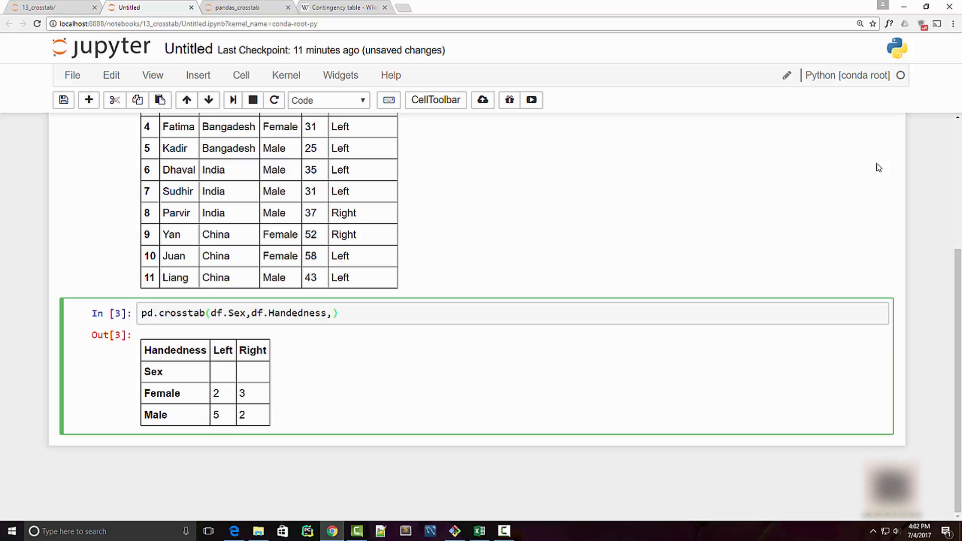
{"action": "left_click", "coordinate": [332, 313]}
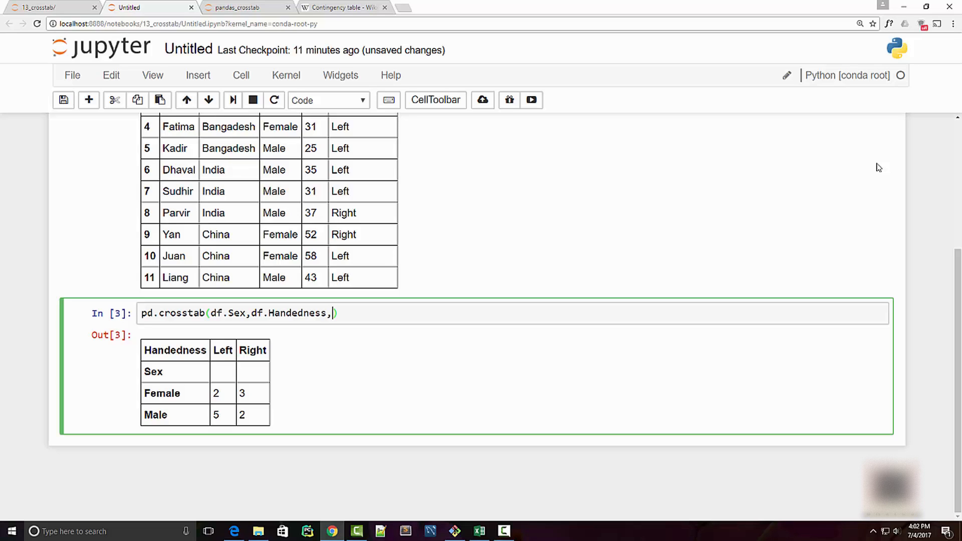
{"action": "type", "text": "margi"}
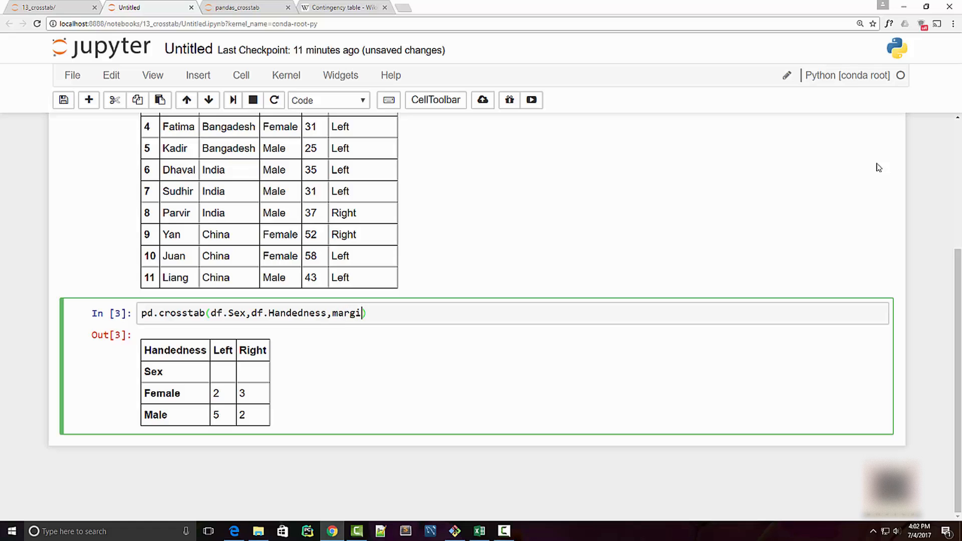
{"action": "type", "text": "ns=True"}
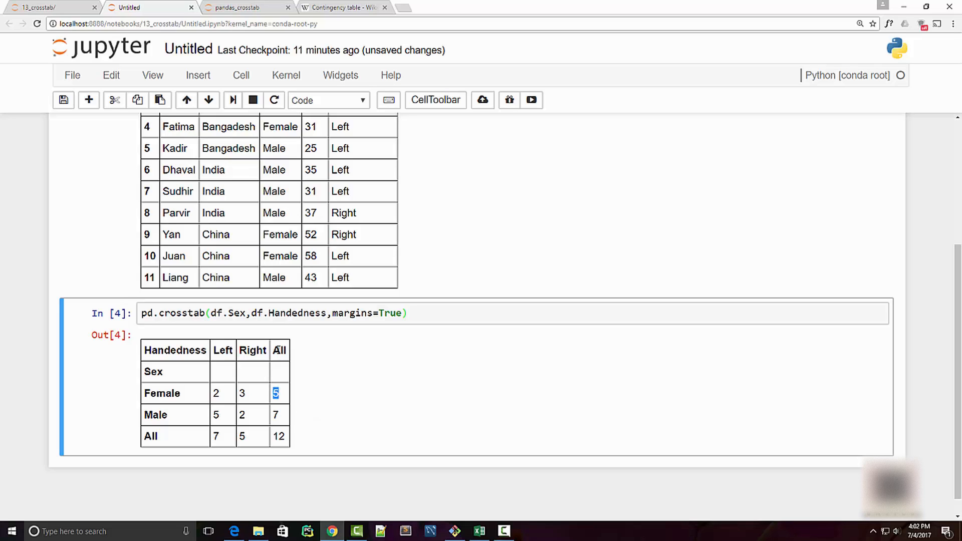
{"action": "mouse_move", "coordinate": [229, 396]}
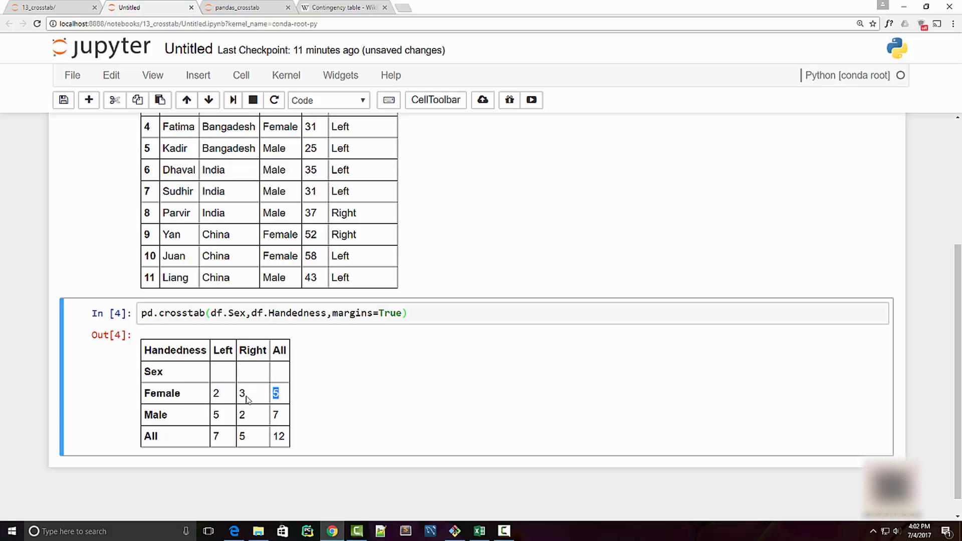
{"action": "mouse_move", "coordinate": [222, 433]}
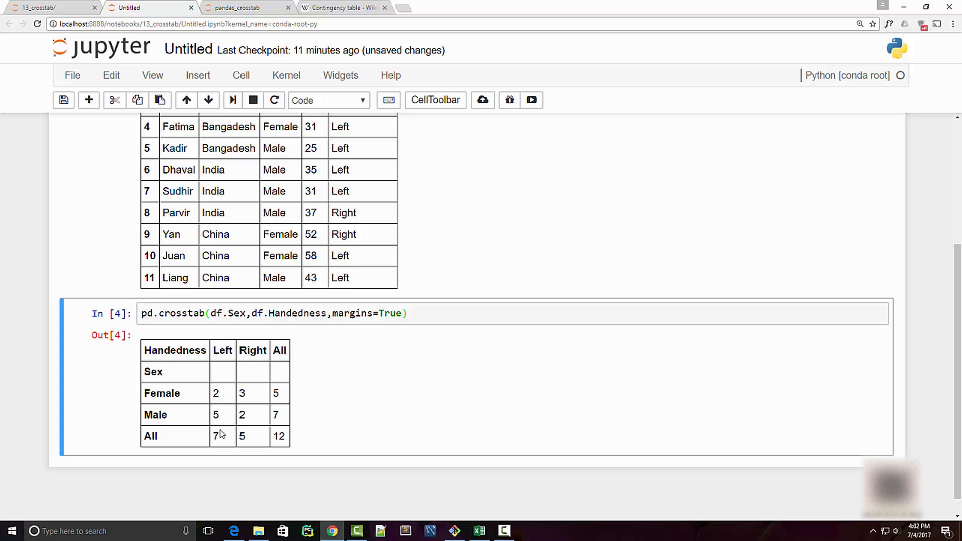
{"action": "mouse_move", "coordinate": [288, 443]}
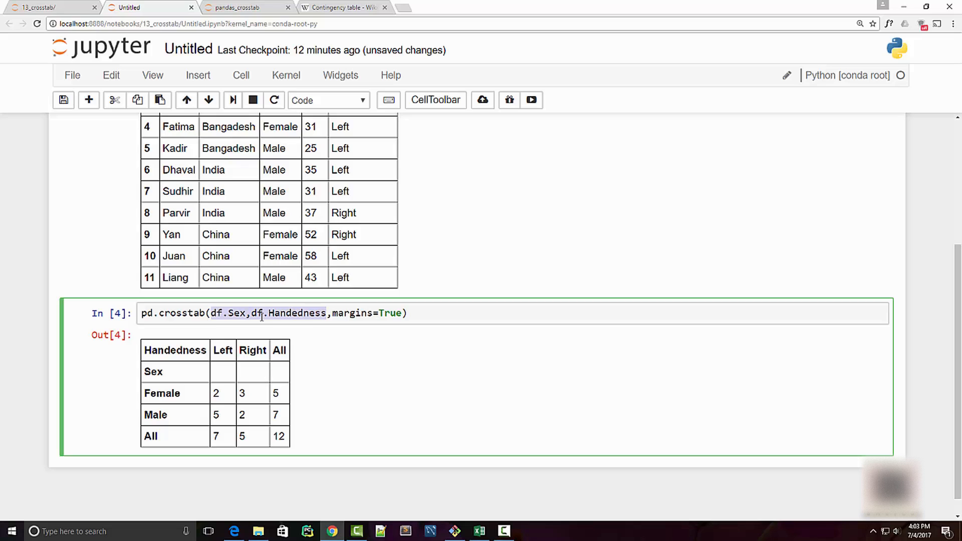
Save the notebook and change the crosstab rows to [df.Nationality, df.Sex].
{"action": "key", "text": "ctrl+s"}
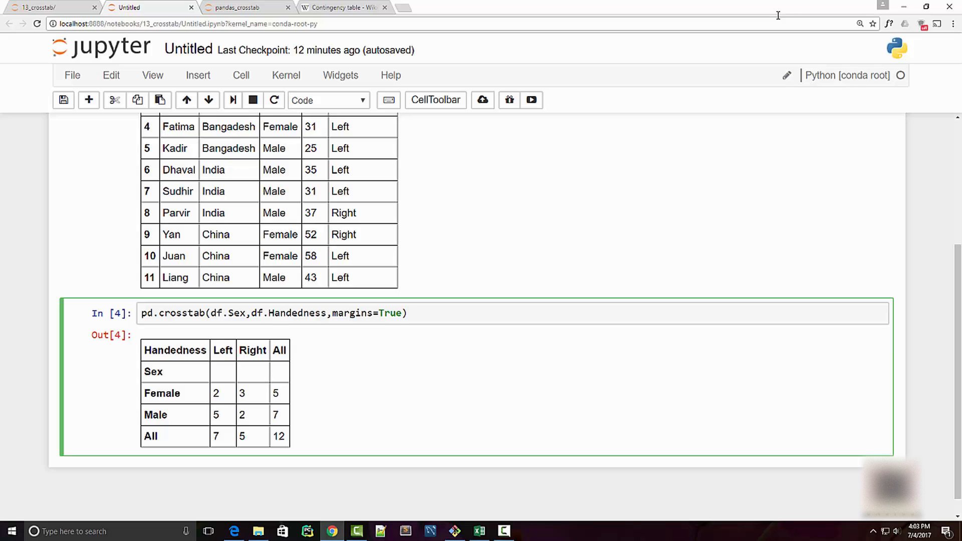
{"action": "type", "text": "[df"}
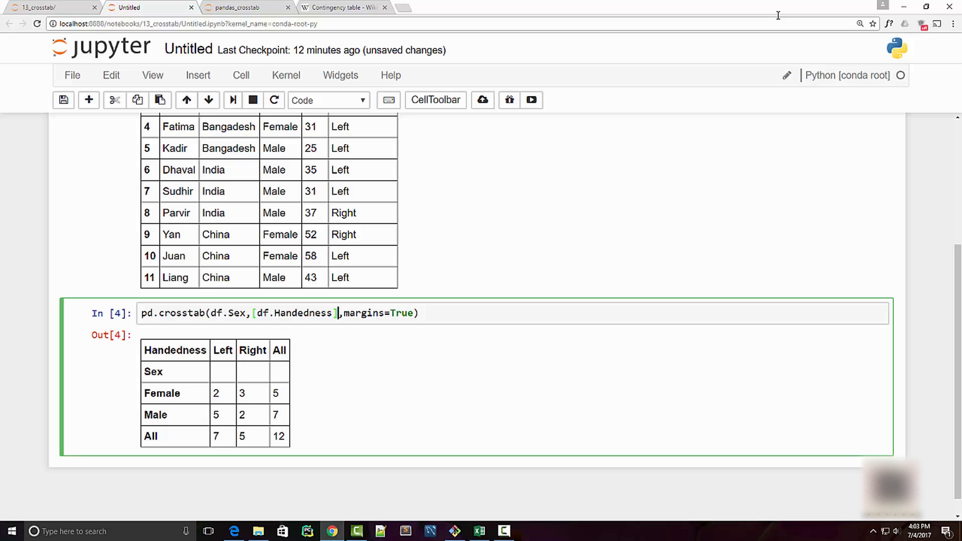
{"action": "type", "text": ", df"}
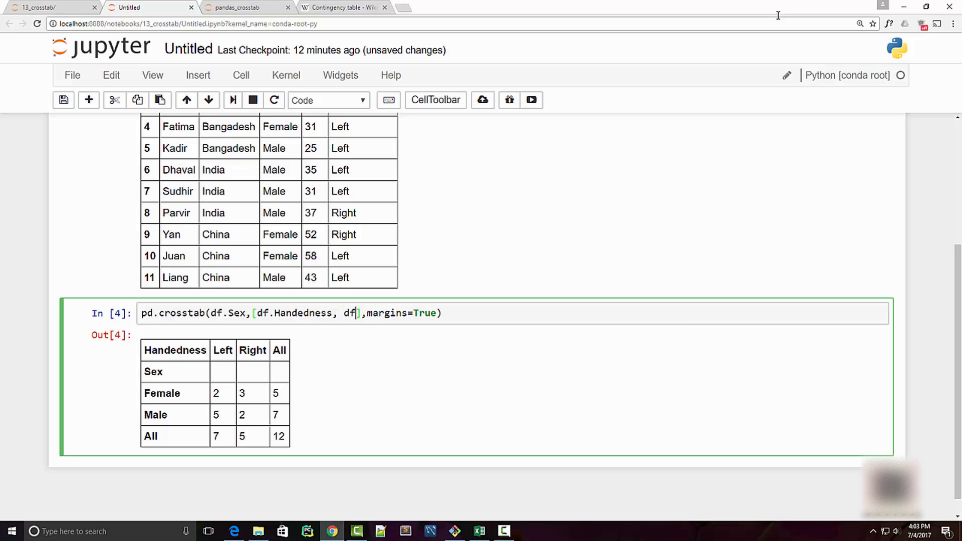
{"action": "type", "text": ".Nationality"}
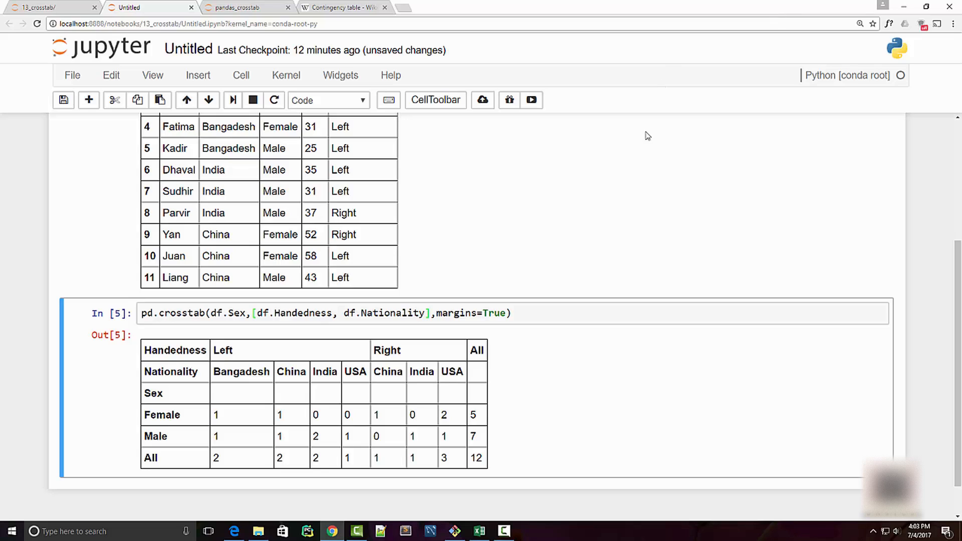
{"action": "double_click", "coordinate": [222, 351]}
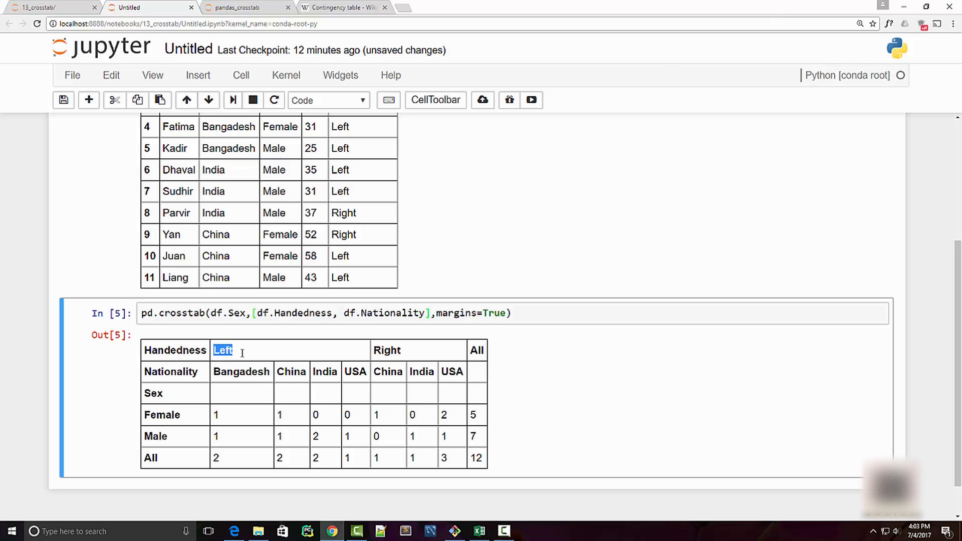
{"action": "left_click", "coordinate": [223, 359]}
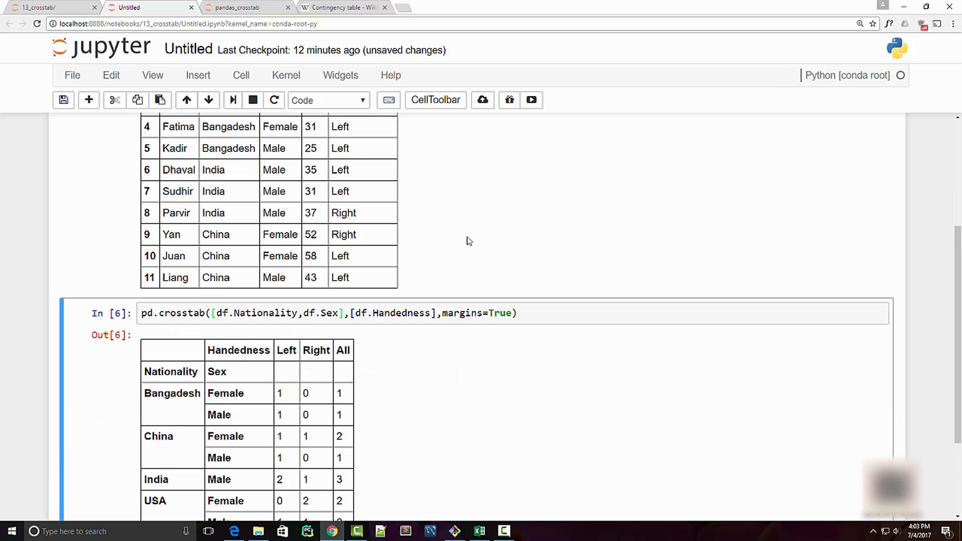
{"action": "scroll", "scroll_direction": "down", "scroll_amount": 3}
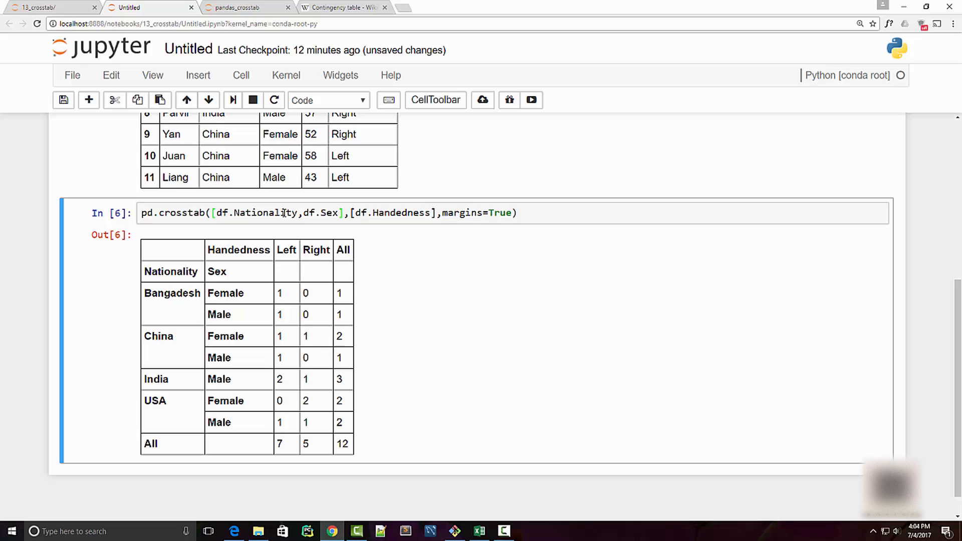
{"action": "double_click", "coordinate": [172, 293]}
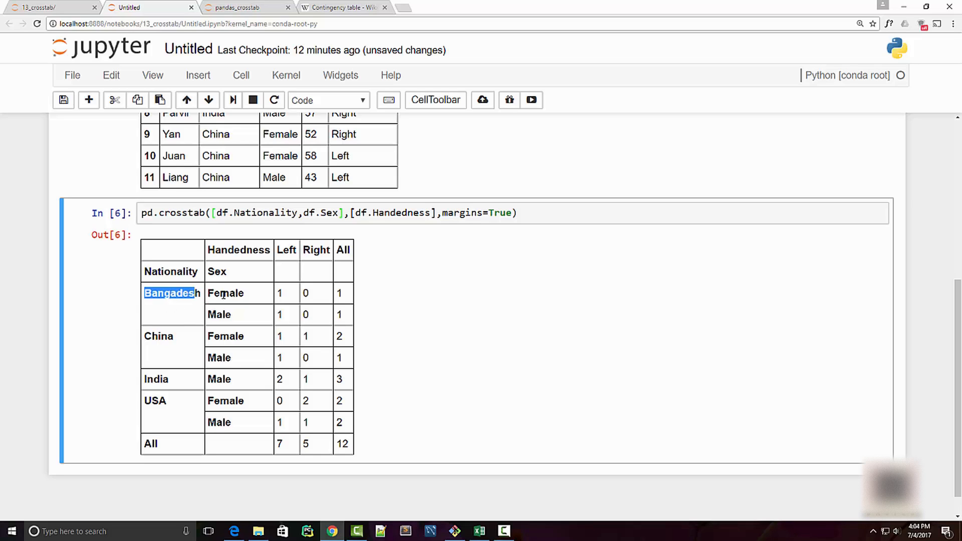
{"action": "left_click", "coordinate": [305, 292]}
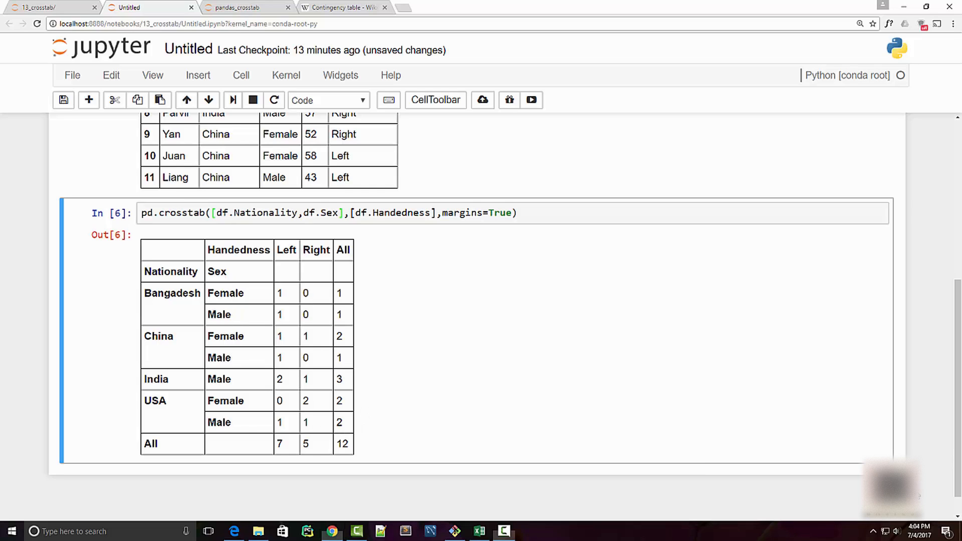
{"action": "left_click", "coordinate": [298, 213]}
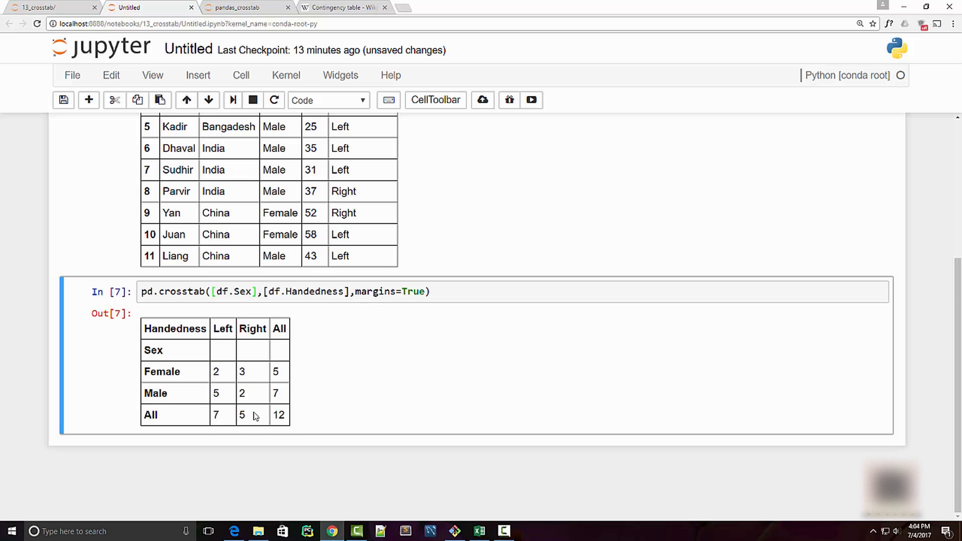
{"action": "mouse_move", "coordinate": [383, 300]}
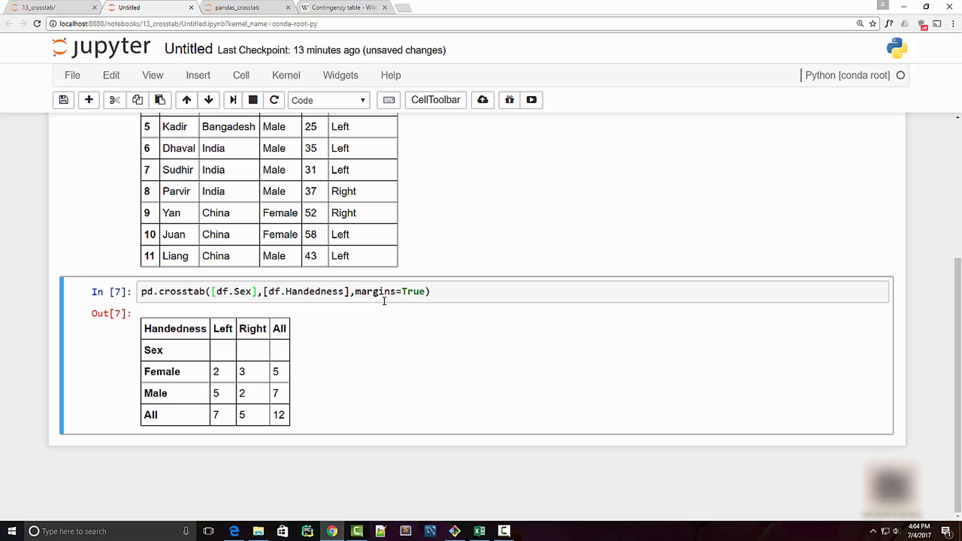
{"action": "mouse_move", "coordinate": [207, 350]}
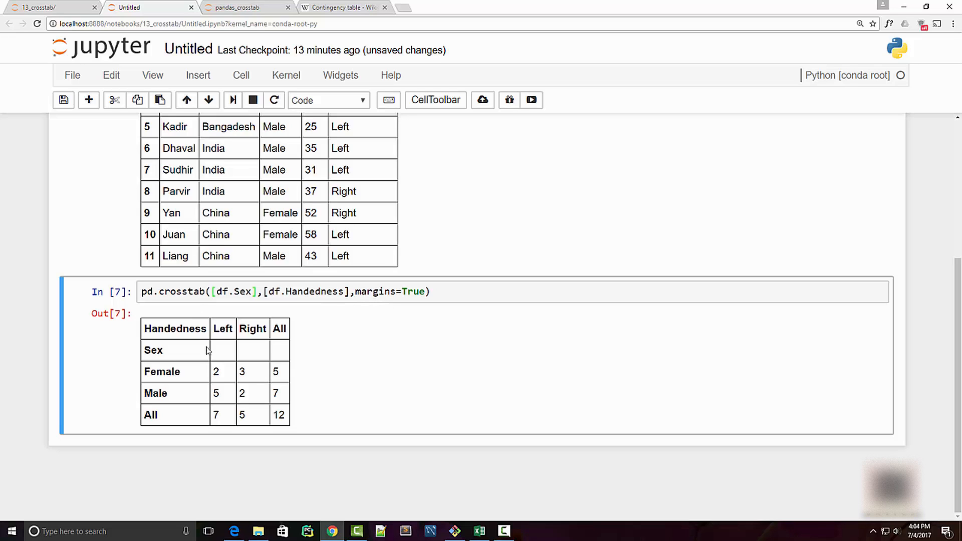
{"action": "mouse_move", "coordinate": [413, 313]}
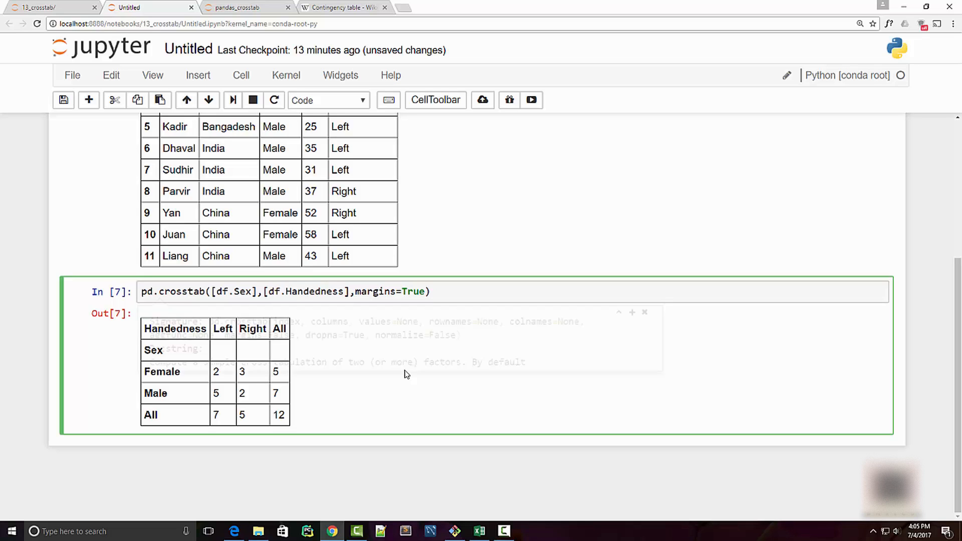
Expand the pd.crosstab documentation and read the normalize options, including 'index'.
{"action": "key", "text": "shift+tab"}
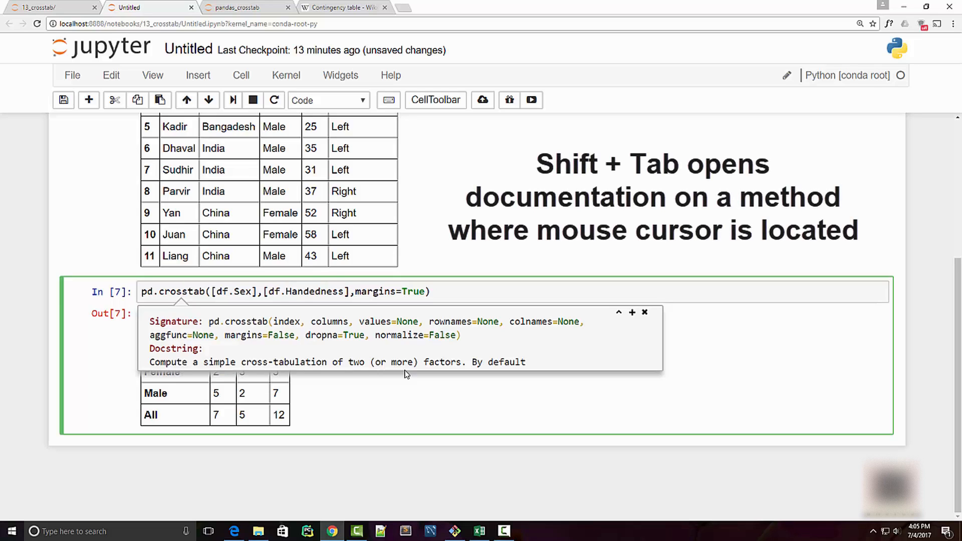
{"action": "mouse_move", "coordinate": [396, 352]}
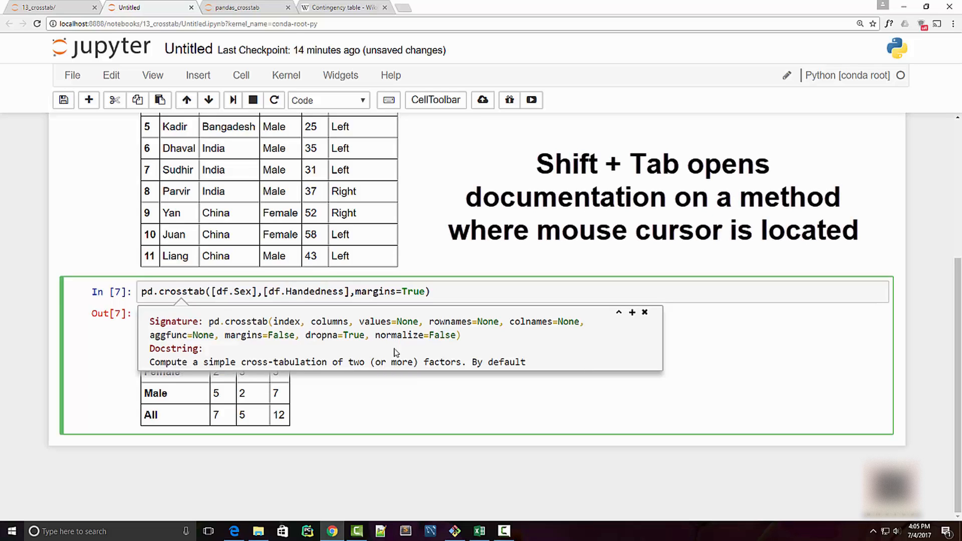
{"action": "mouse_move", "coordinate": [623, 318]}
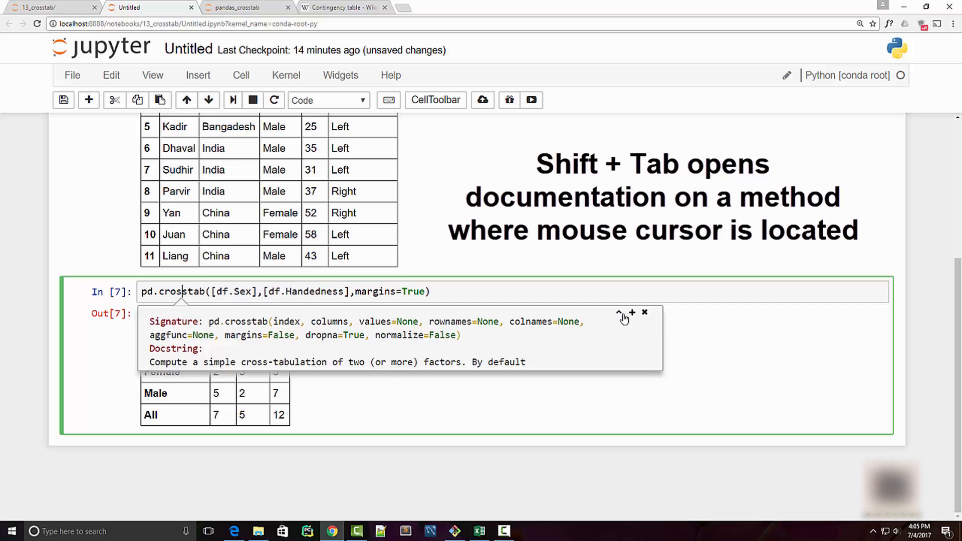
{"action": "left_click", "coordinate": [618, 313]}
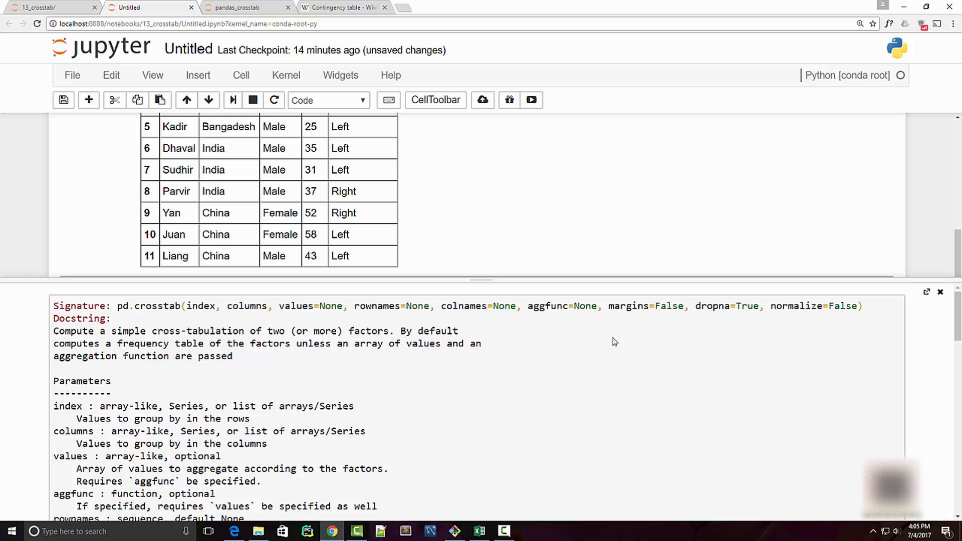
{"action": "double_click", "coordinate": [807, 306]}
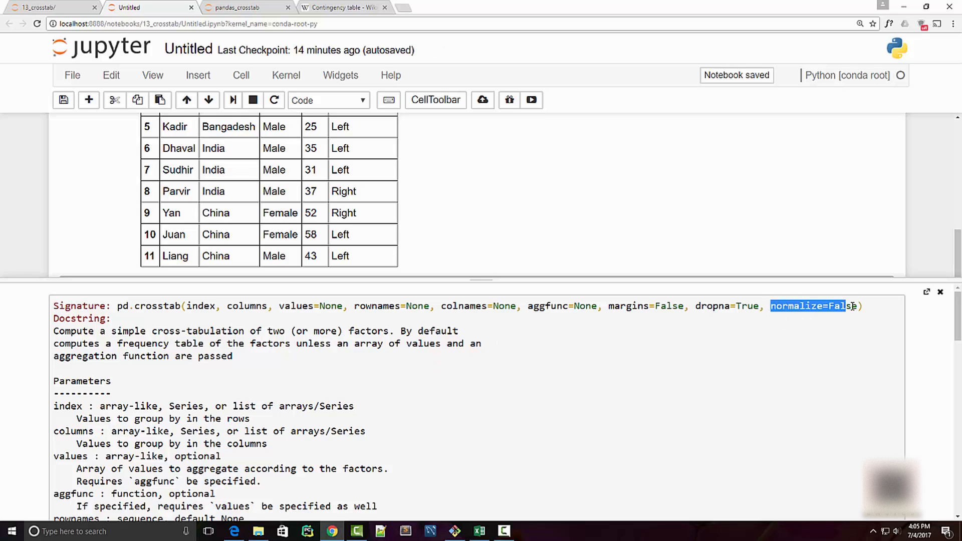
{"action": "scroll", "scroll_direction": "down", "scroll_amount": 3}
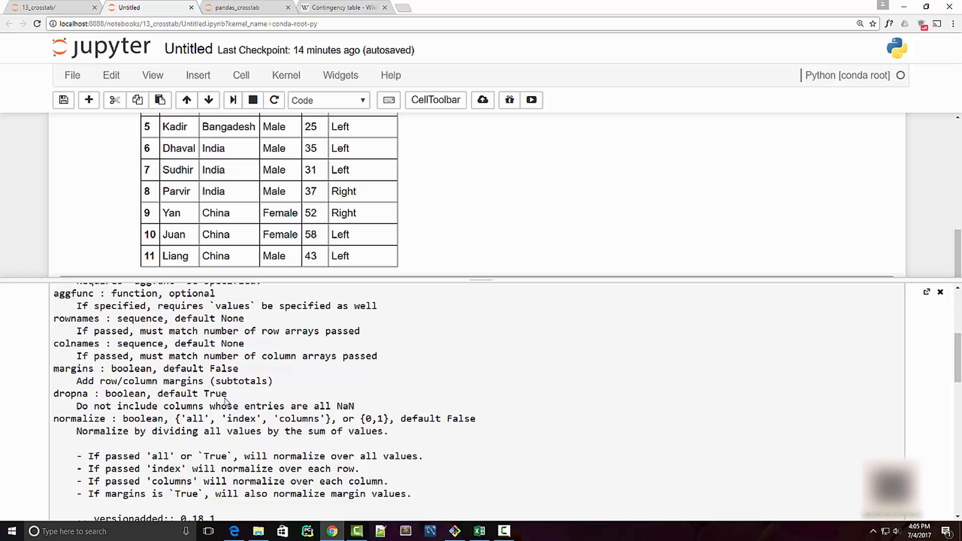
{"action": "mouse_move", "coordinate": [207, 453]}
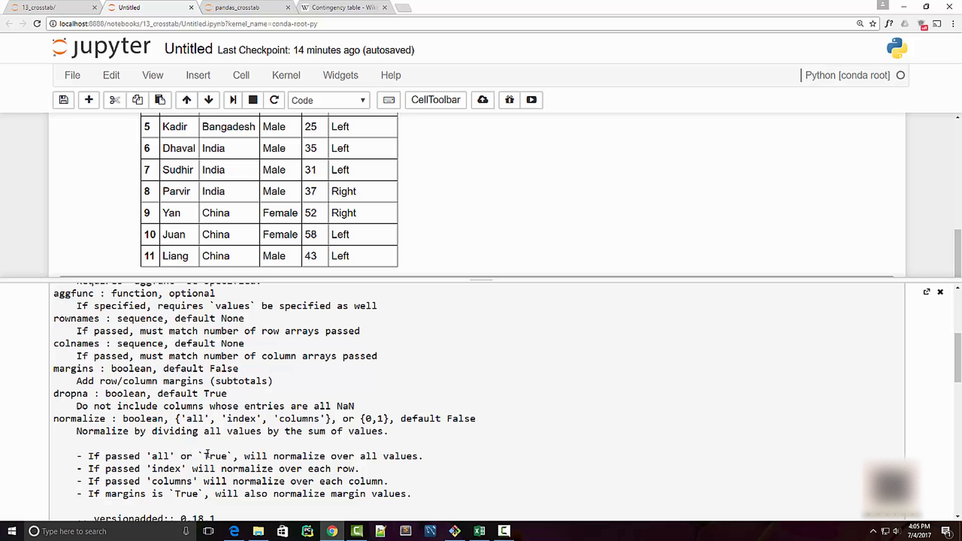
{"action": "mouse_move", "coordinate": [248, 424]}
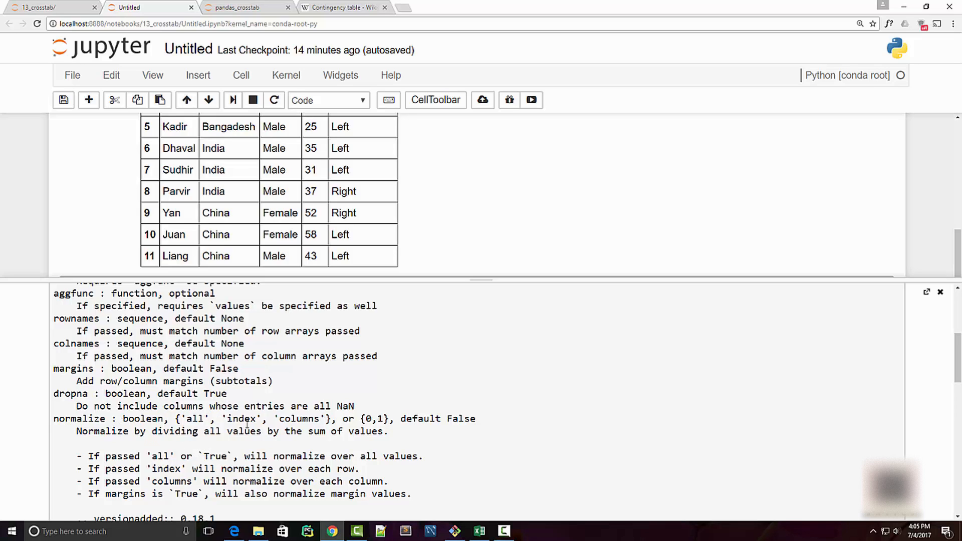
{"action": "scroll", "scroll_direction": "down", "scroll_amount": 3}
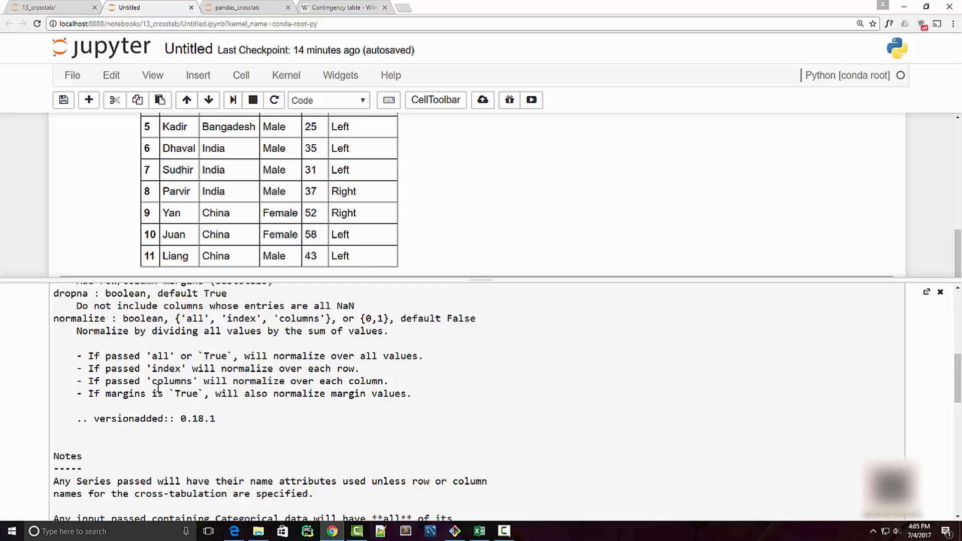
{"action": "double_click", "coordinate": [165, 369]}
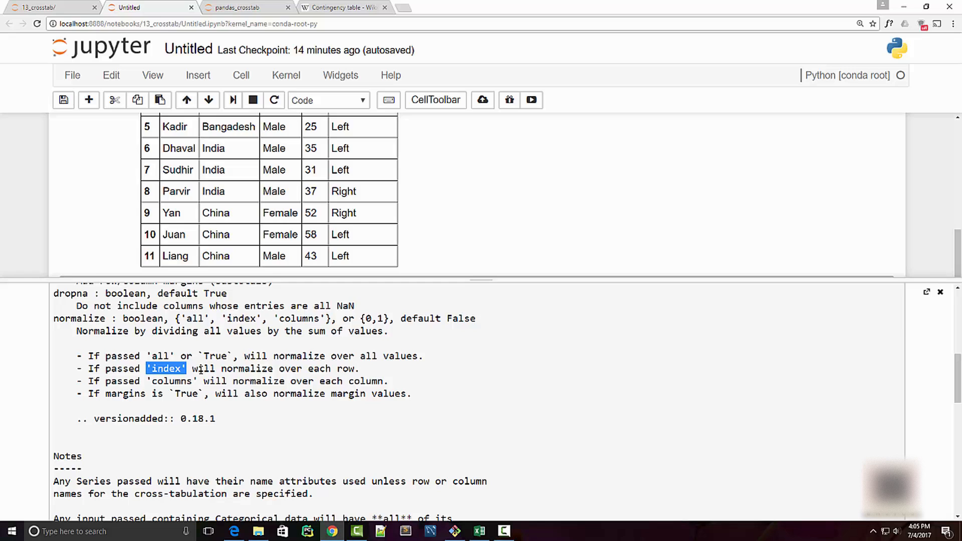
{"action": "left_click", "coordinate": [940, 292]}
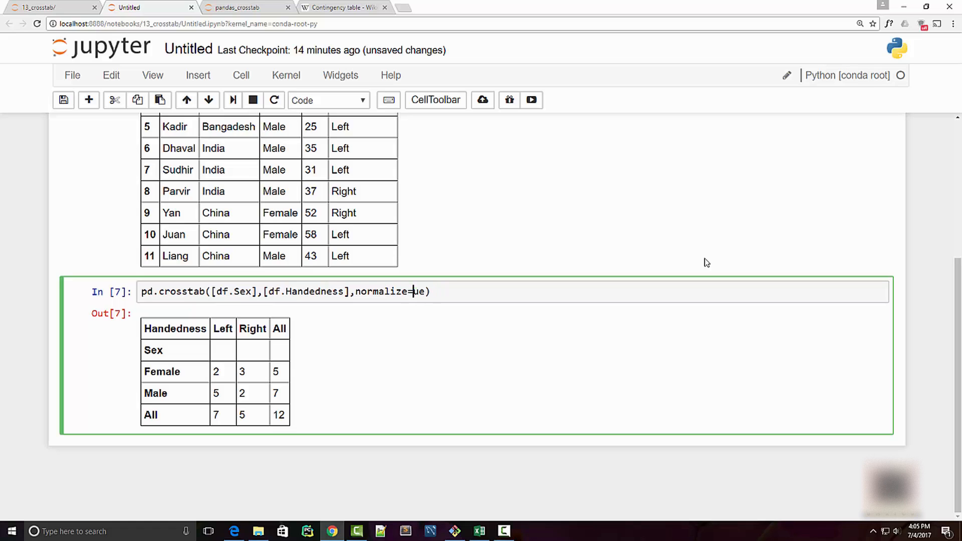
Set normalize='index' in the sex-by-handedness crosstab call.
{"action": "type", "text": "'index'"}
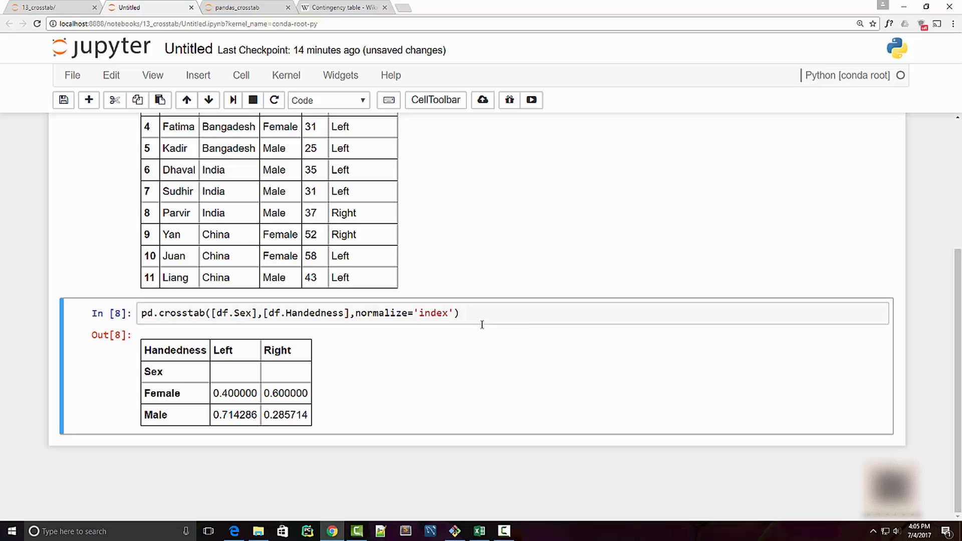
{"action": "mouse_move", "coordinate": [262, 412]}
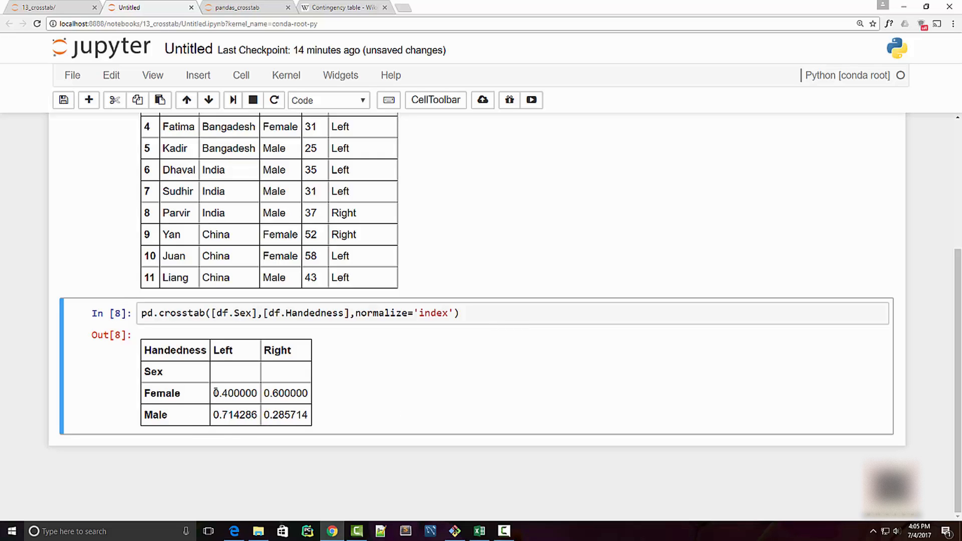
{"action": "mouse_move", "coordinate": [172, 390]}
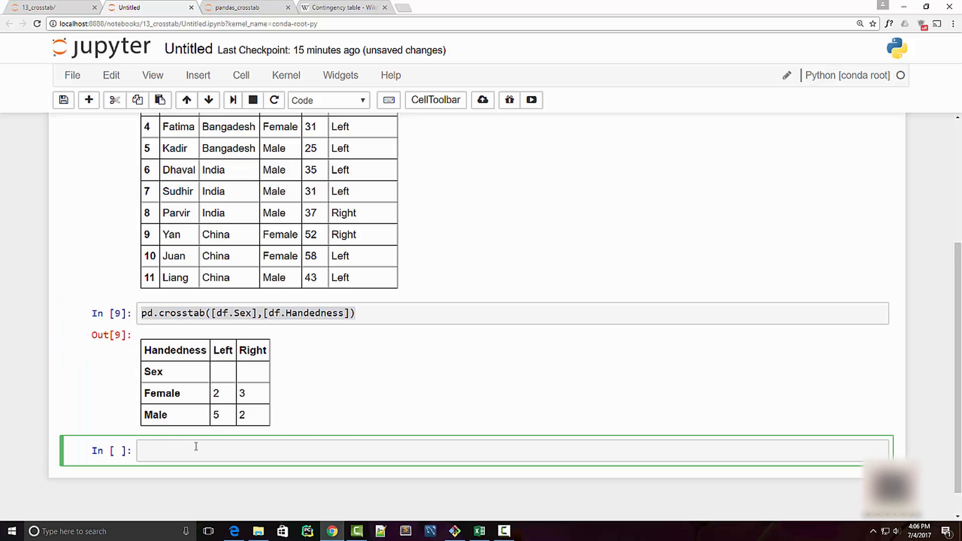
Create pd.crosstab([df.Sex],[df.Handedness], normalize='index') in the new cell.
{"action": "type", "text": "pd.crosstab([df.Sex],[df.Handedness],"}
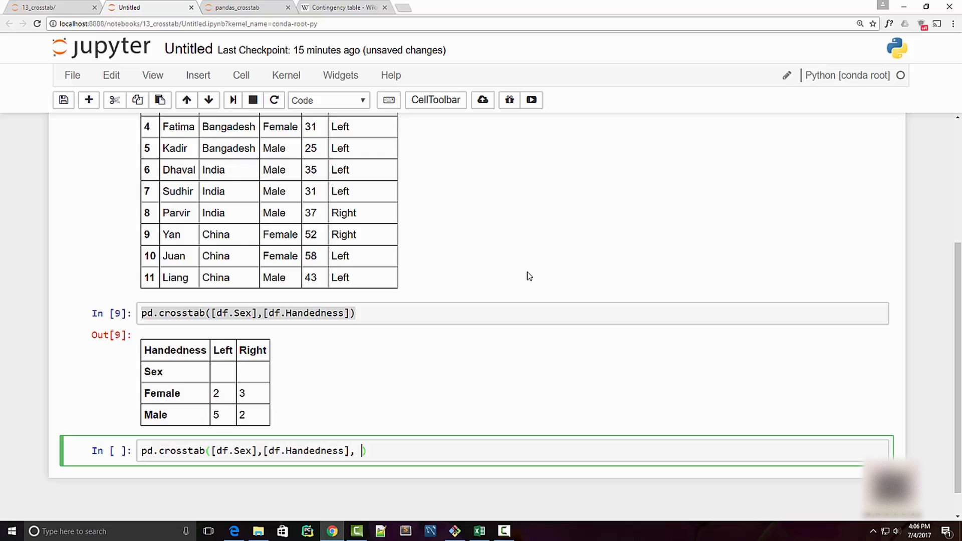
{"action": "type", "text": "normalize"}
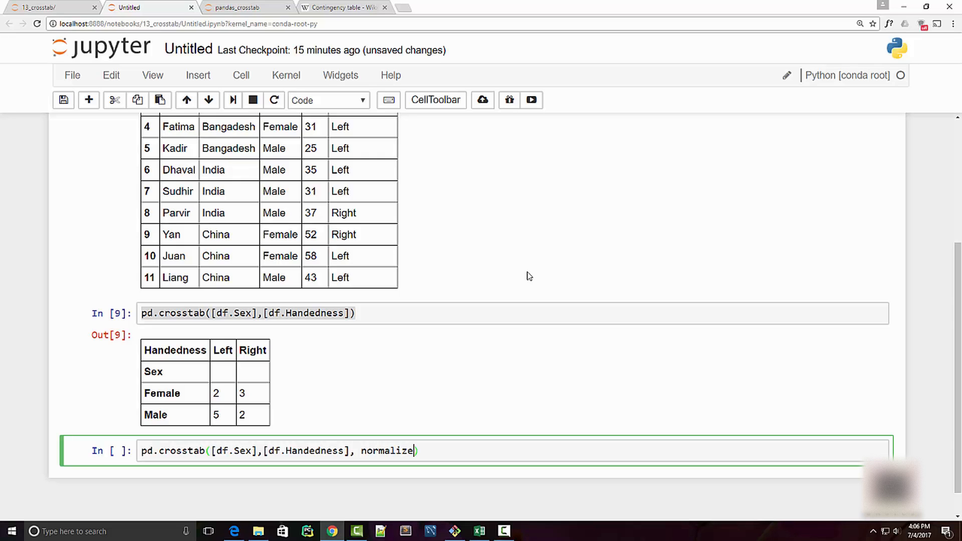
{"action": "type", "text": "='index'"}
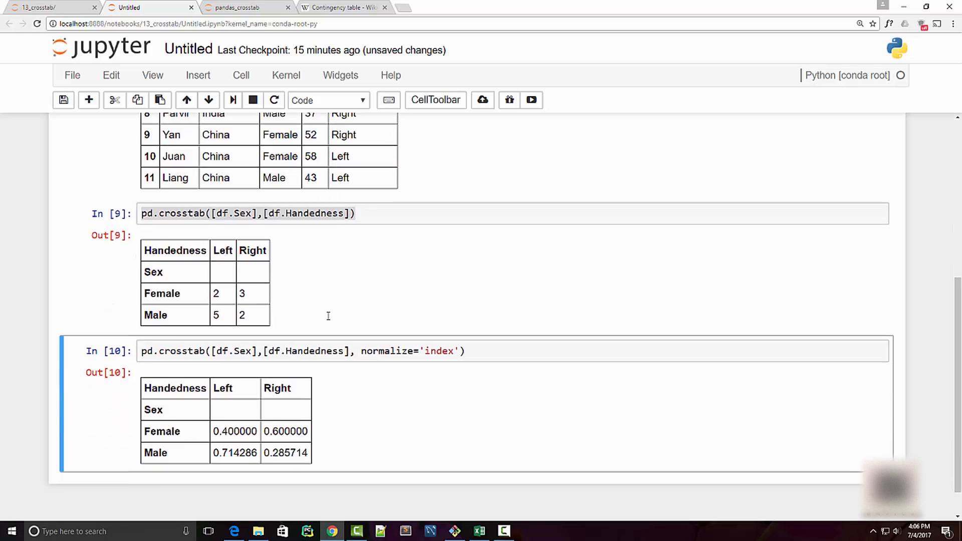
Add margins=True to the earlier count table and compare it with the proportions.
{"action": "scroll", "scroll_direction": "down", "scroll_amount": 3}
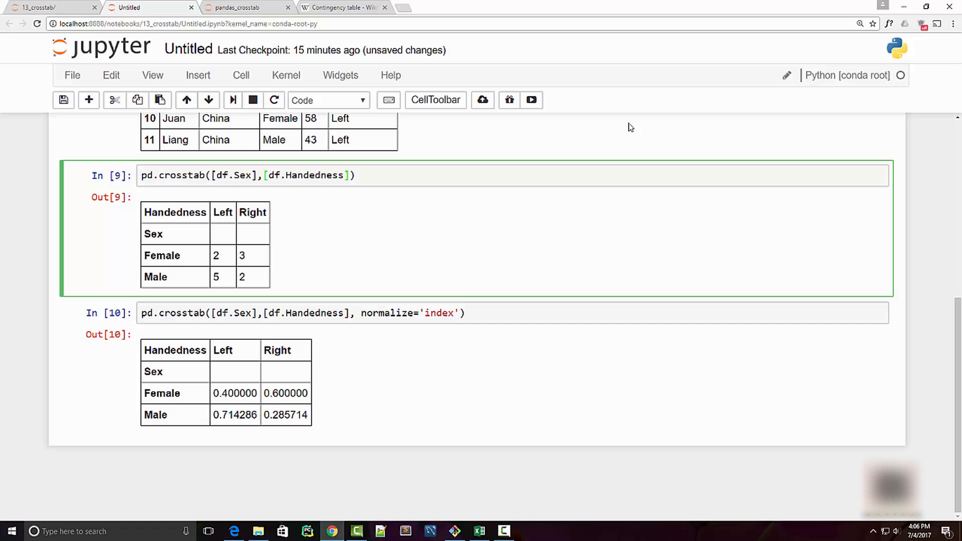
{"action": "type", "text": ", margins"}
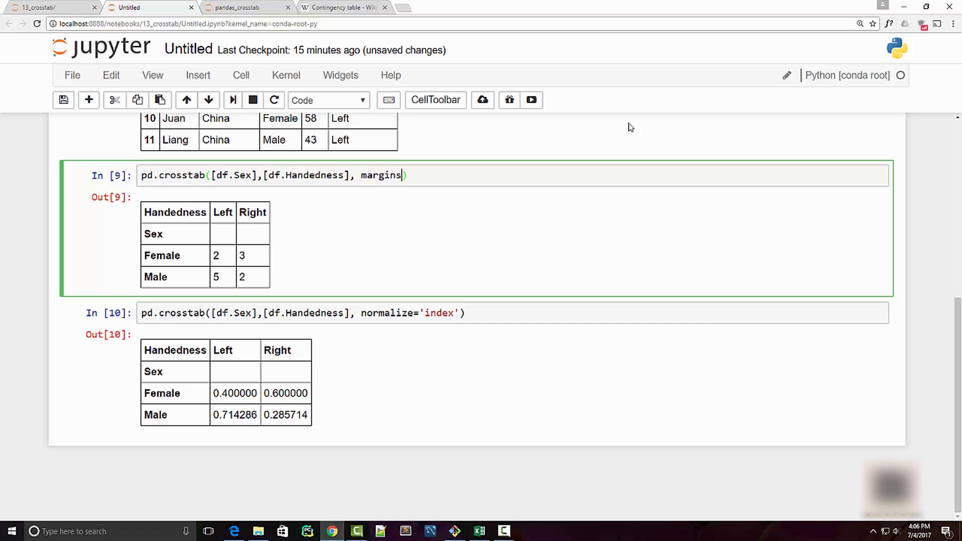
{"action": "type", "text": "=True"}
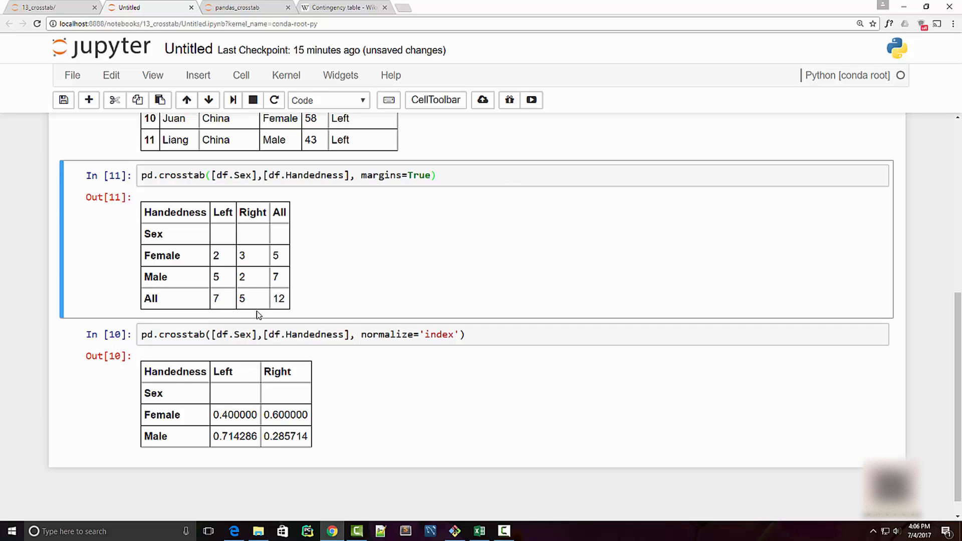
{"action": "mouse_move", "coordinate": [225, 410]}
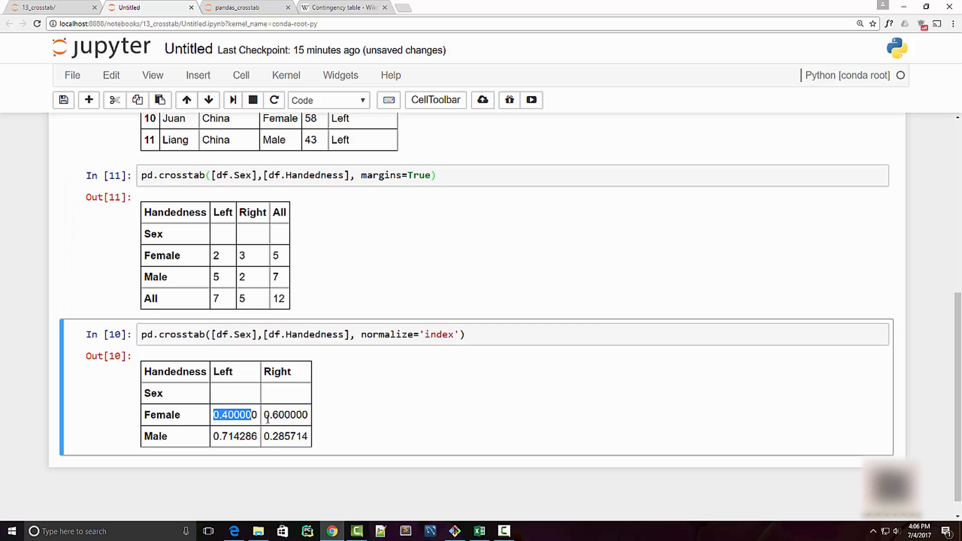
{"action": "left_click", "coordinate": [285, 415]}
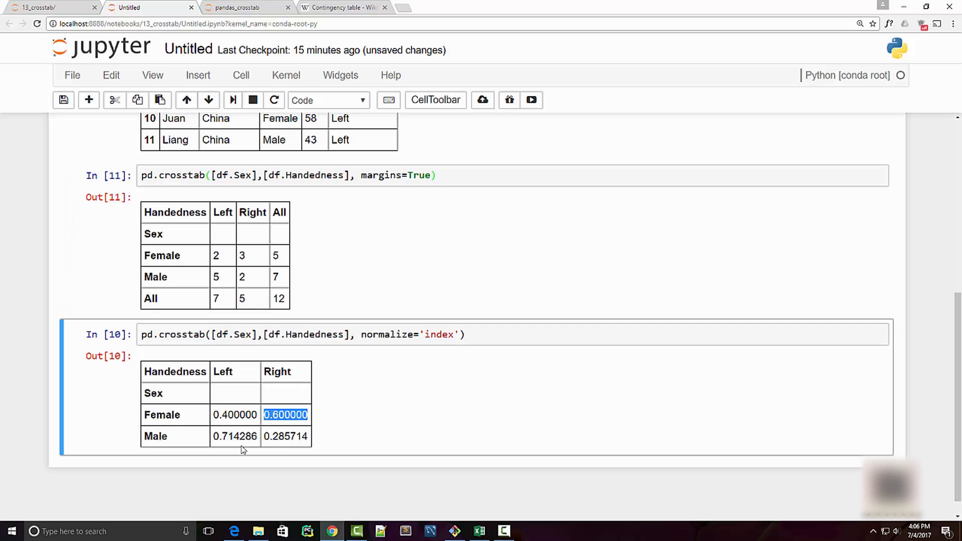
{"action": "left_click", "coordinate": [216, 276]}
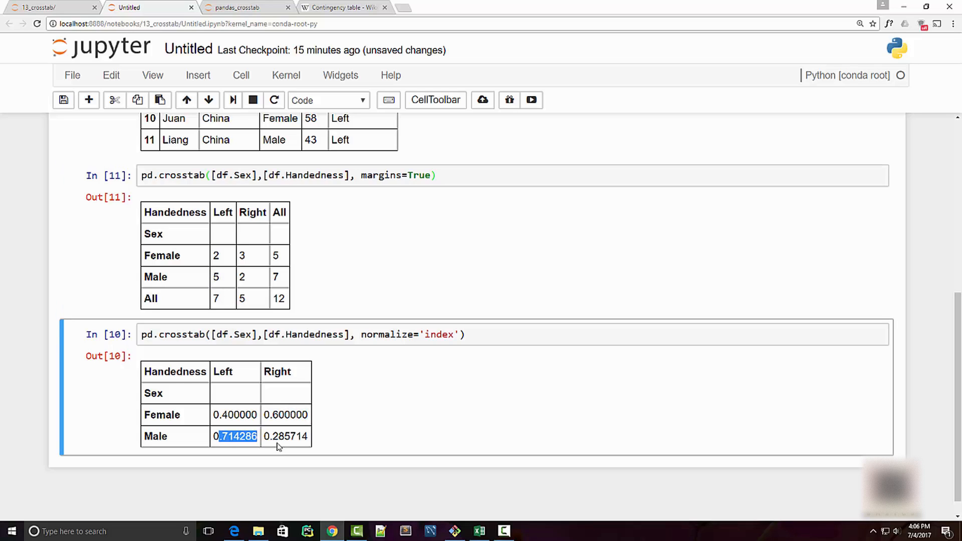
{"action": "left_click", "coordinate": [319, 281]}
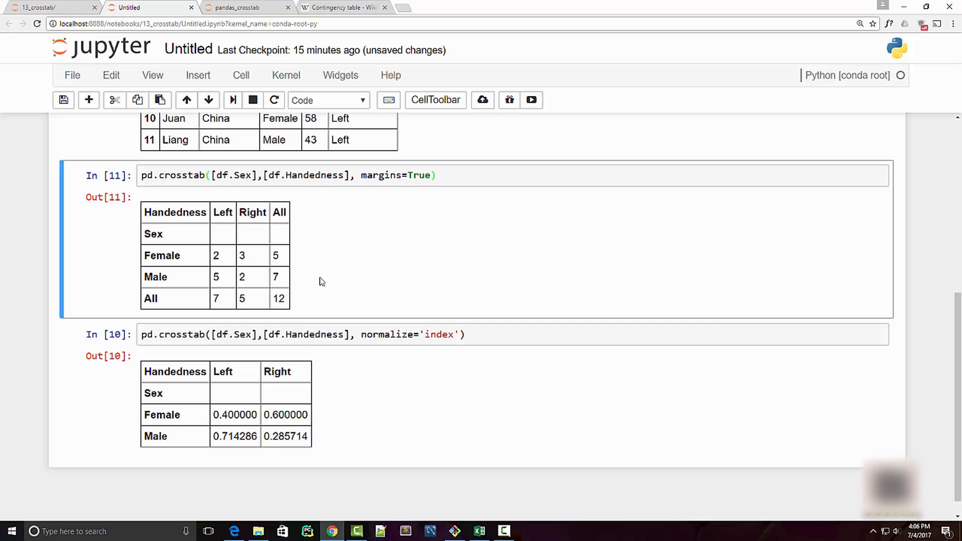
{"action": "mouse_move", "coordinate": [385, 390]}
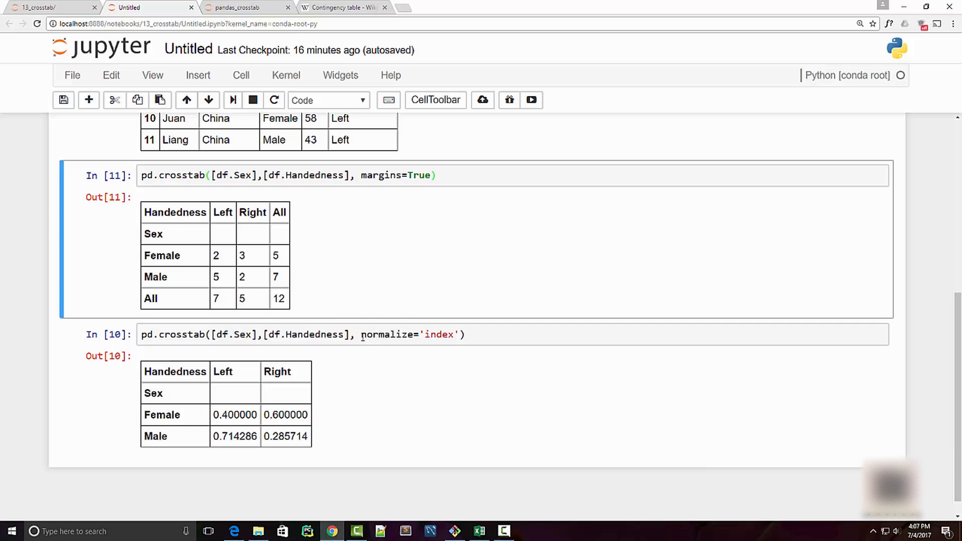
{"action": "mouse_move", "coordinate": [470, 498]}
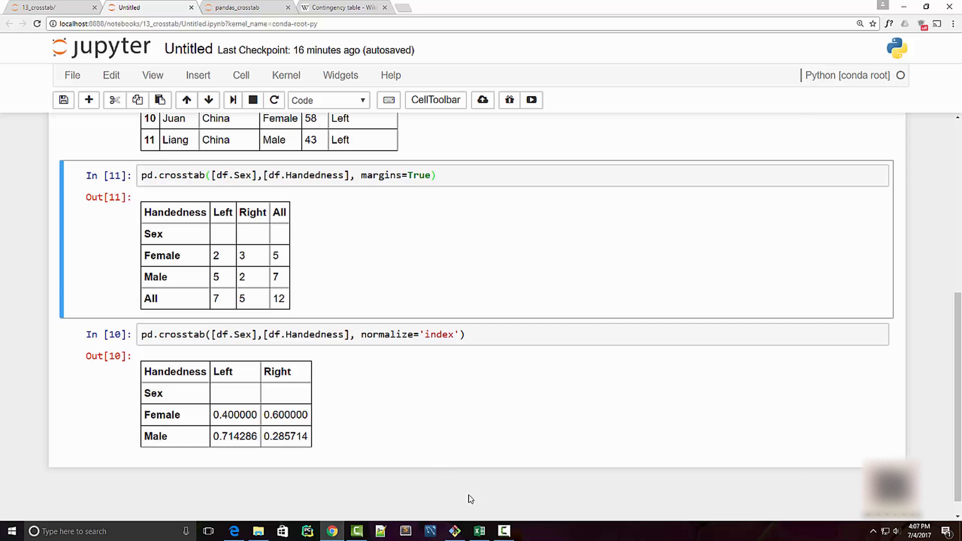
View the survey sheet in Excel, briefly selecting the Age column.
{"action": "left_click", "coordinate": [478, 531]}
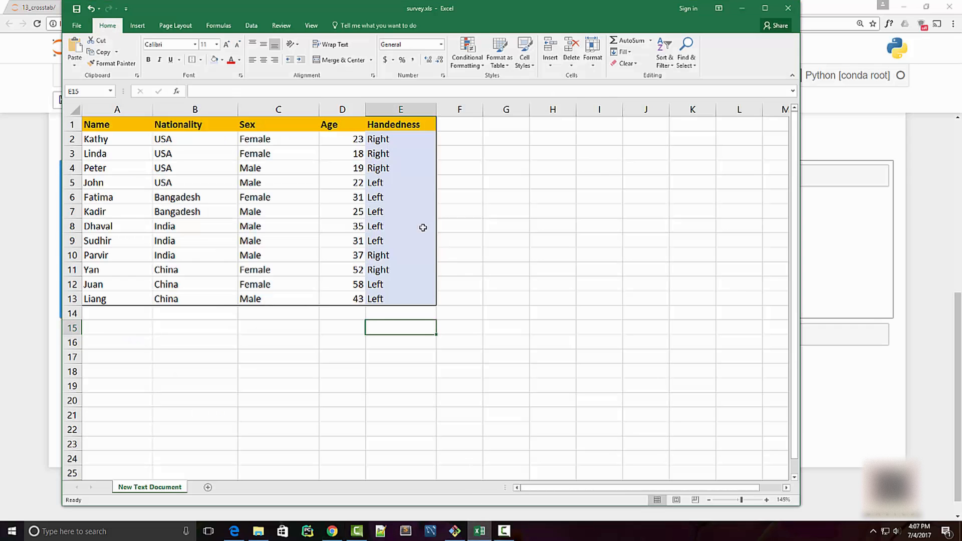
{"action": "left_click", "coordinate": [342, 109]}
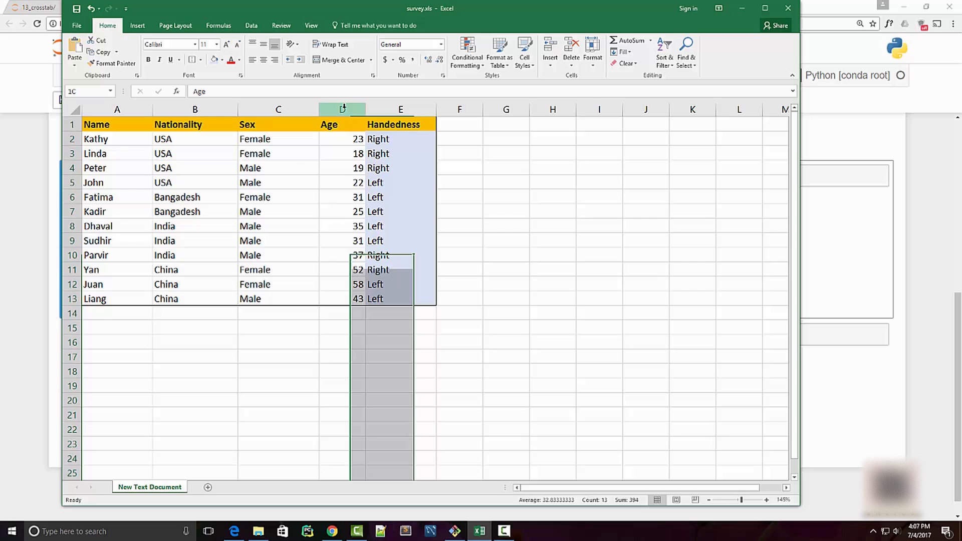
{"action": "left_click", "coordinate": [400, 342]}
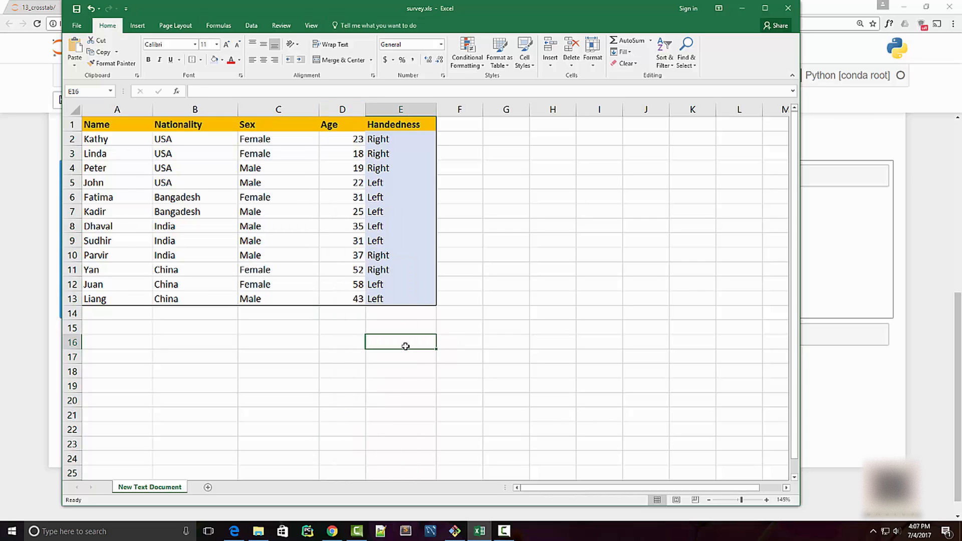
{"action": "mouse_move", "coordinate": [280, 203]}
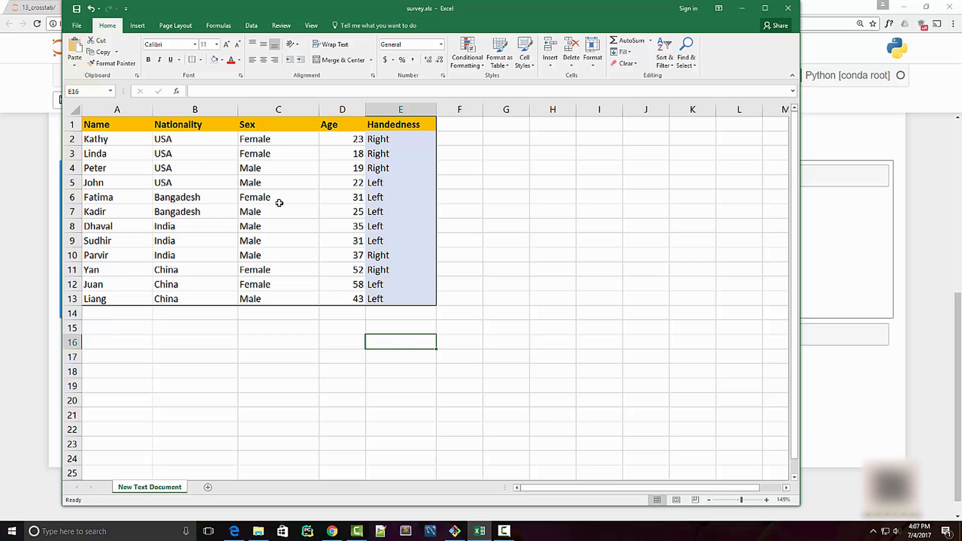
{"action": "mouse_move", "coordinate": [236, 307]}
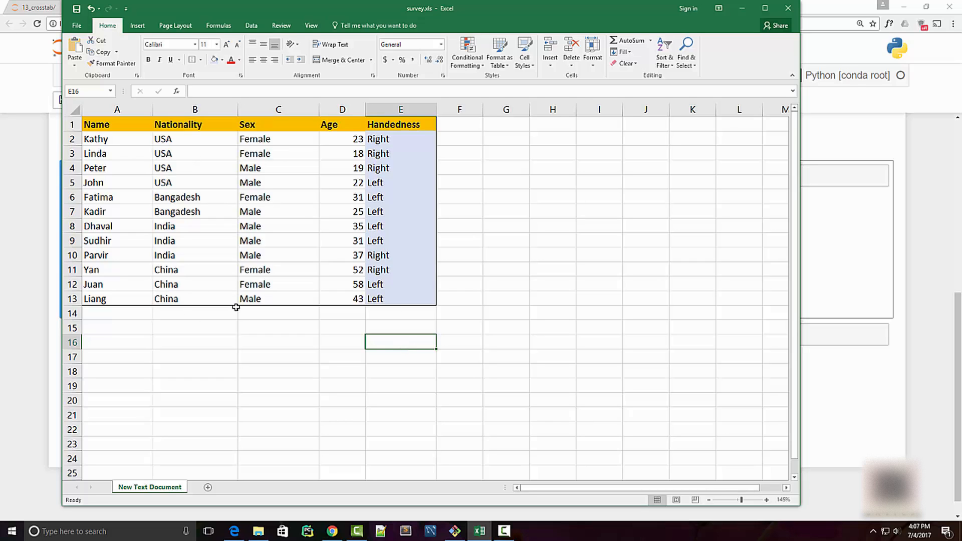
{"action": "mouse_move", "coordinate": [393, 278]}
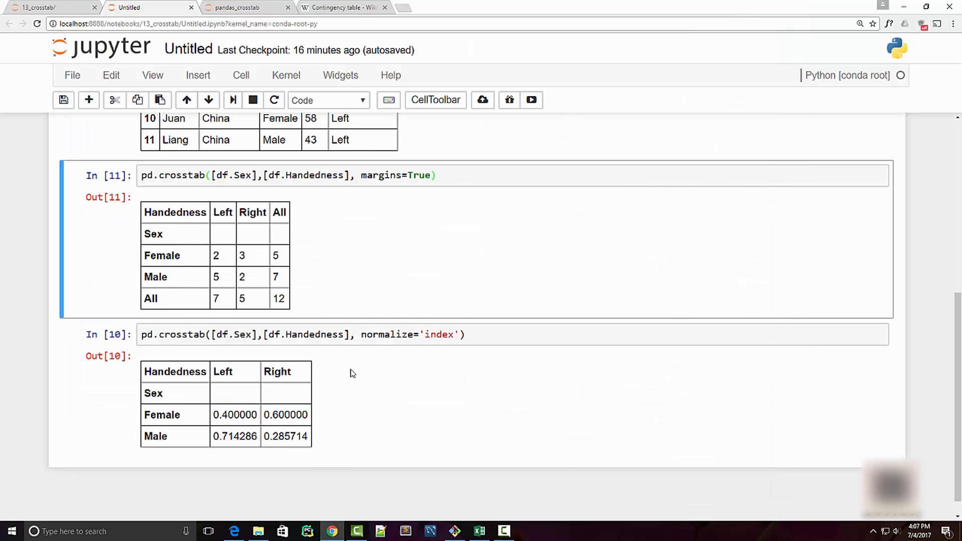
Delete normalize='index' from the normalised crosstab cell and rerun it.
{"action": "left_click", "coordinate": [489, 334]}
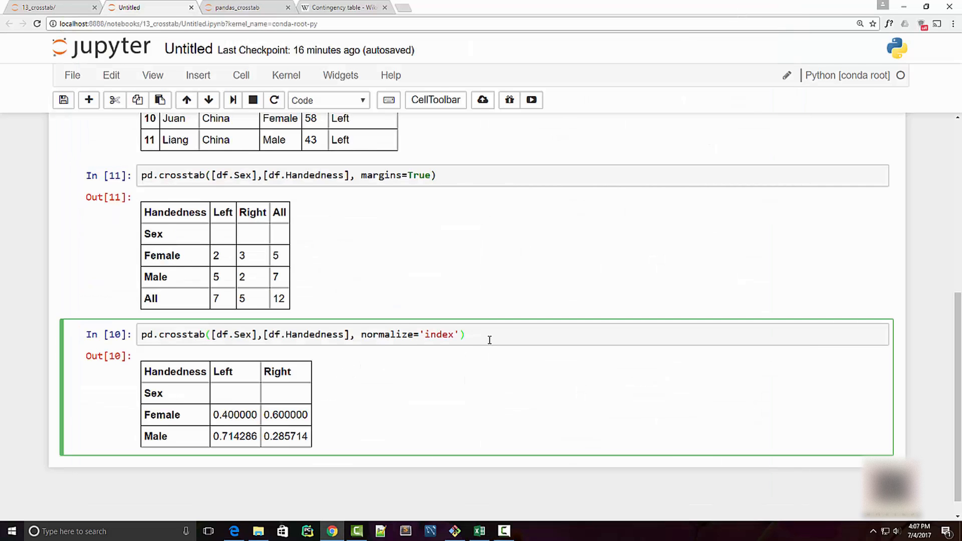
{"action": "key", "text": "Backspace"}
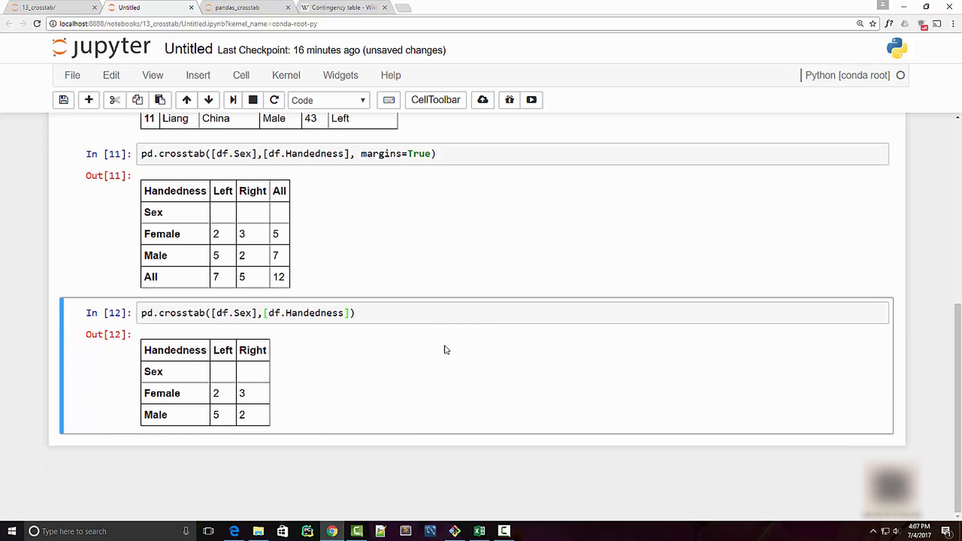
{"action": "mouse_move", "coordinate": [249, 418]}
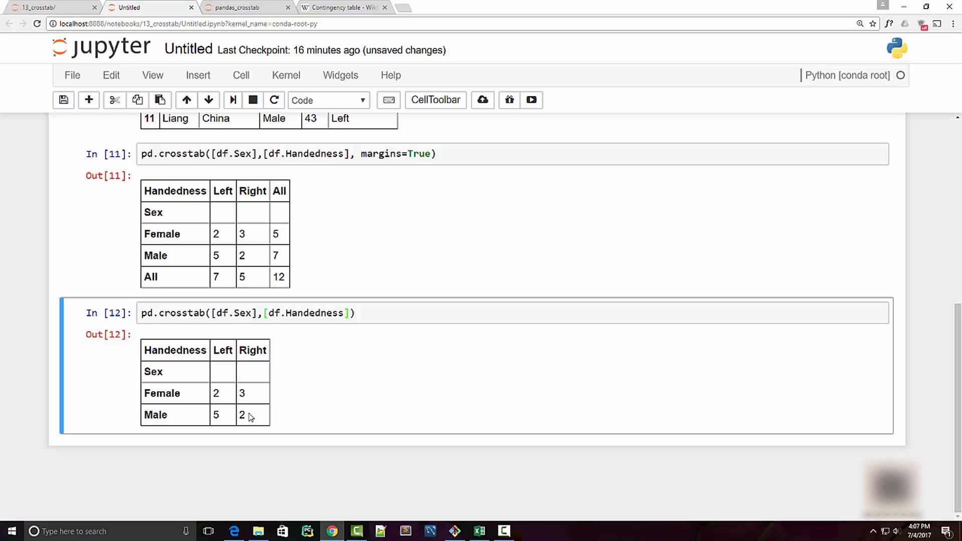
{"action": "mouse_move", "coordinate": [304, 422]}
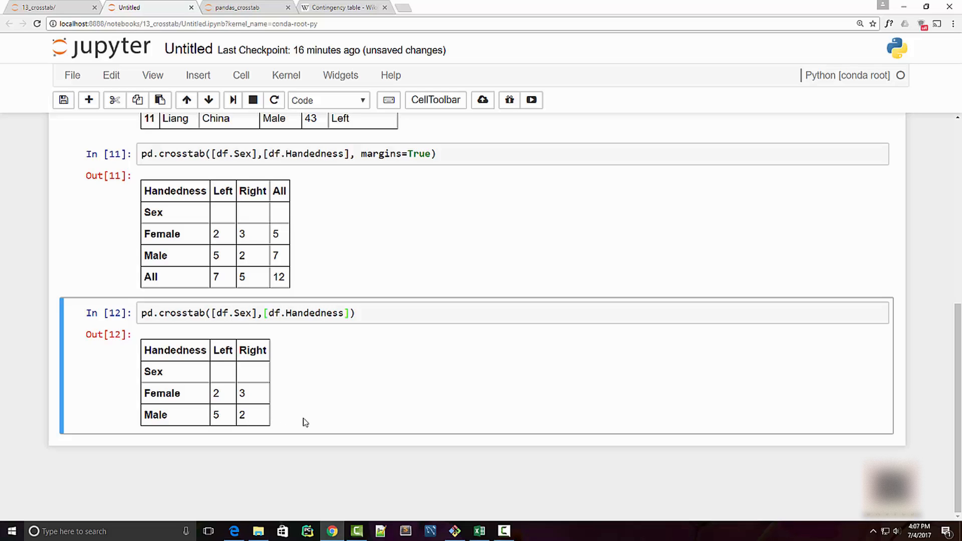
{"action": "mouse_move", "coordinate": [186, 400]}
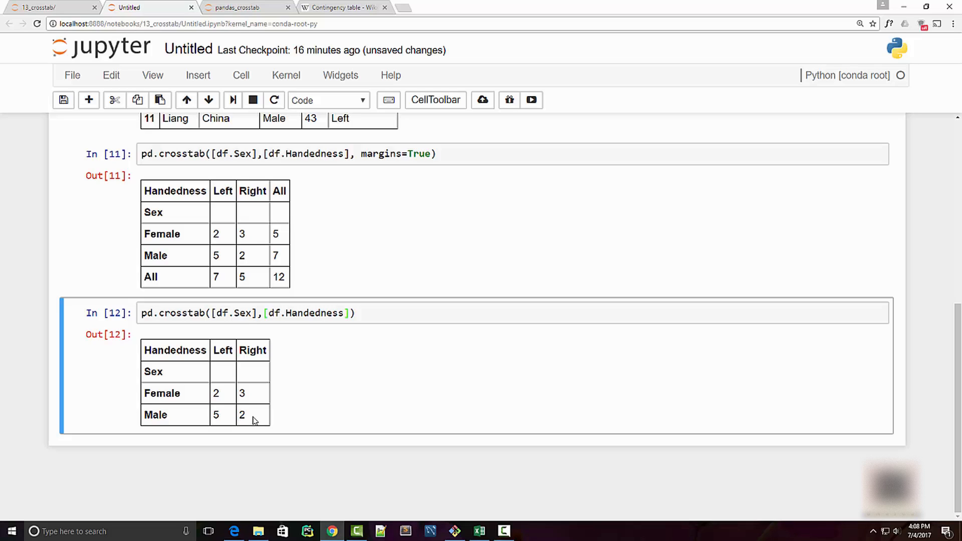
{"action": "mouse_move", "coordinate": [382, 329]}
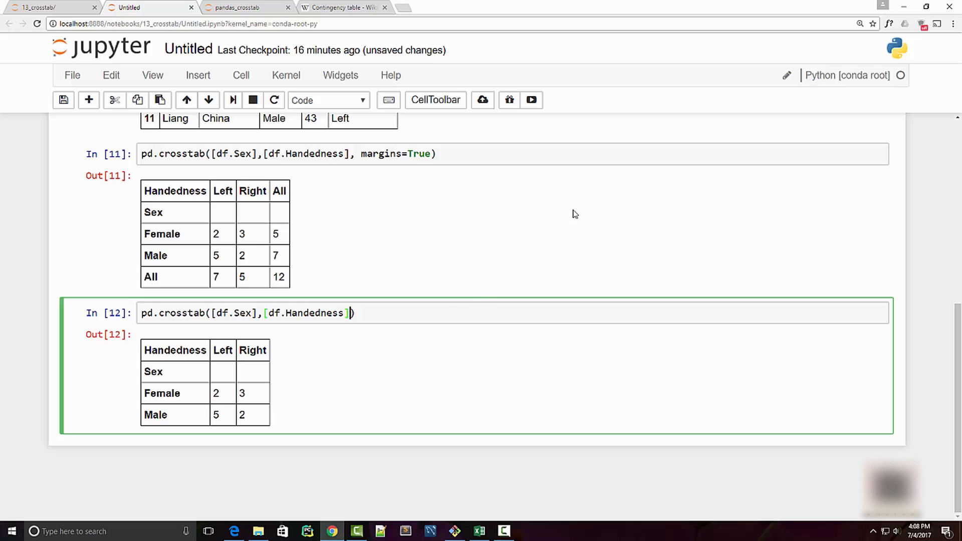
Add values=df.Age to the crosstab, checking the Age column in the spreadsheet.
{"action": "type", "text": ", value"}
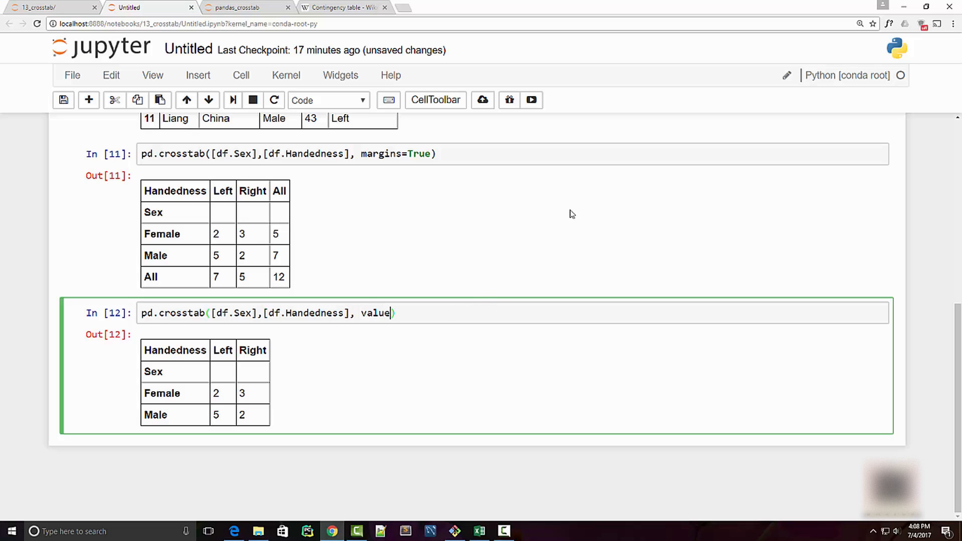
{"action": "type", "text": "s=df."}
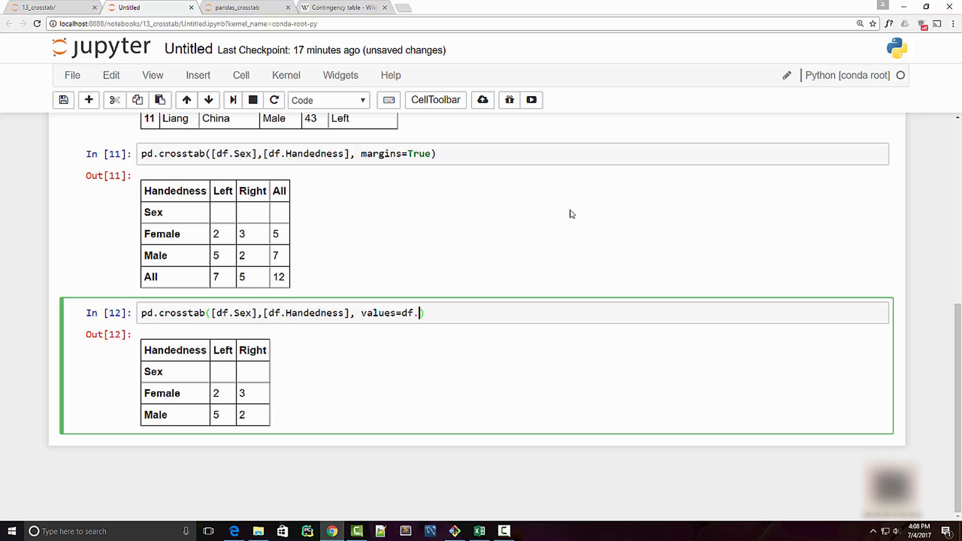
{"action": "left_click", "coordinate": [480, 531]}
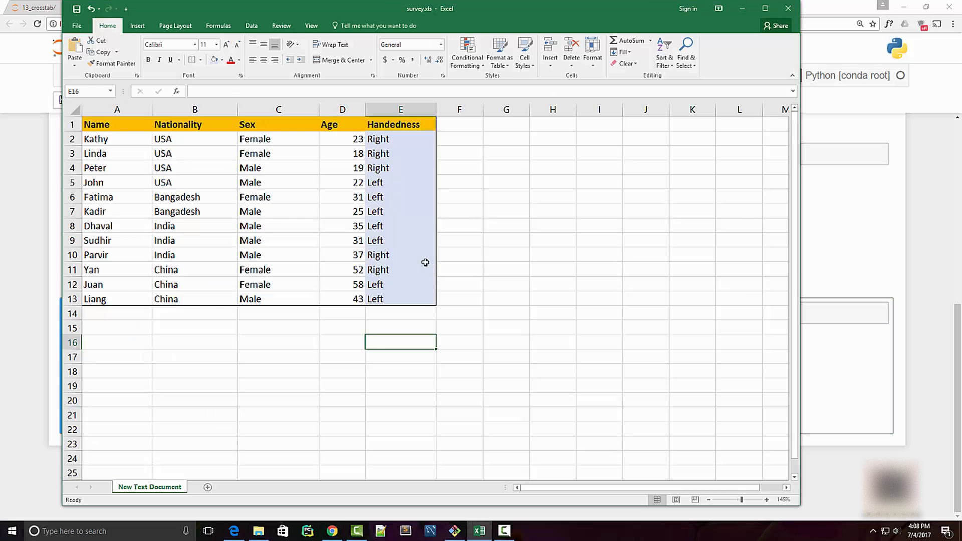
{"action": "left_click", "coordinate": [342, 124]}
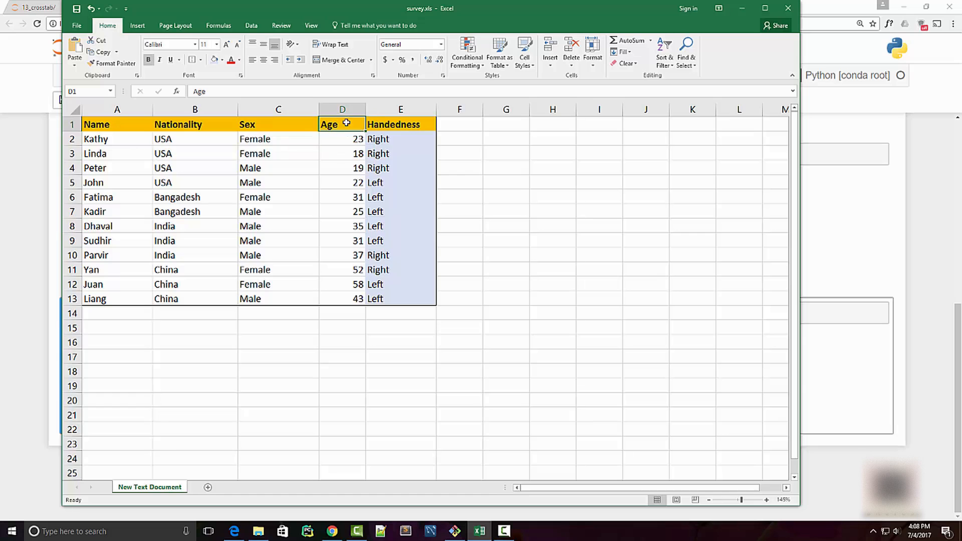
{"action": "mouse_move", "coordinate": [353, 309]}
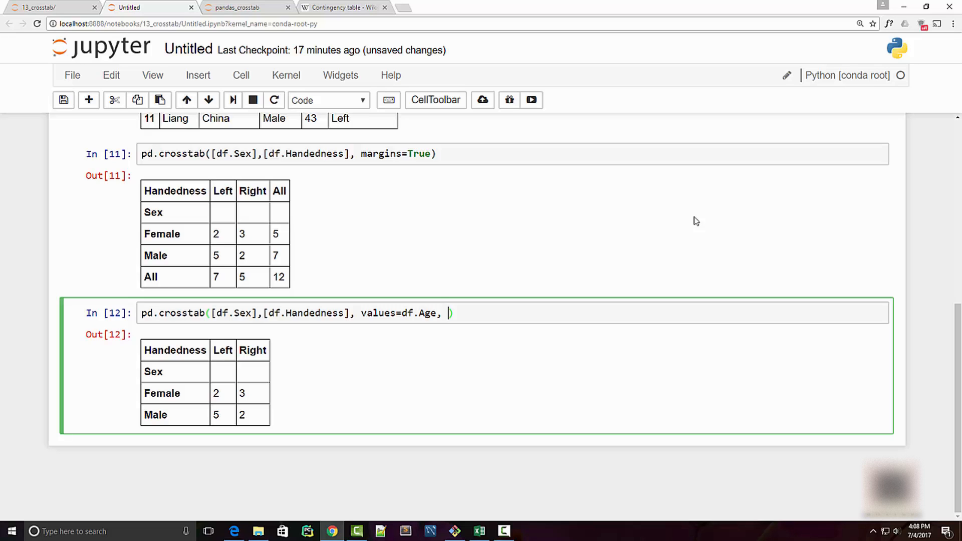
Add aggfunc=np.average and an import numpy as np line to the cell.
{"action": "type", "text": "n"}
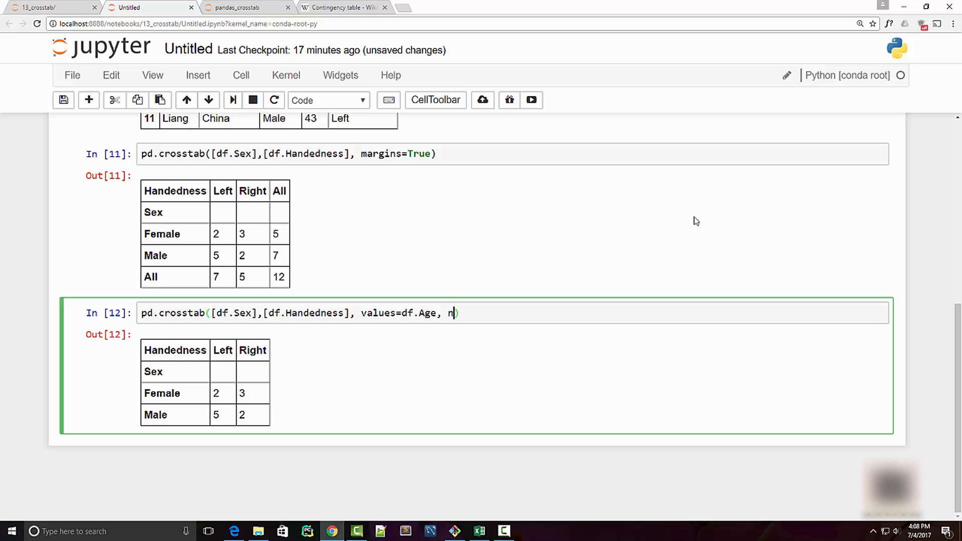
{"action": "key", "text": "Backspace"}
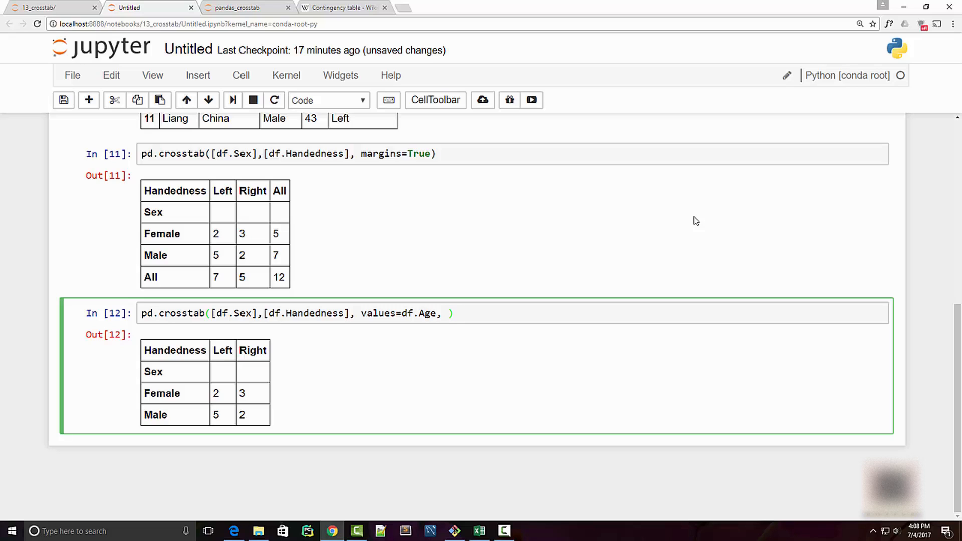
{"action": "type", "text": "a"}
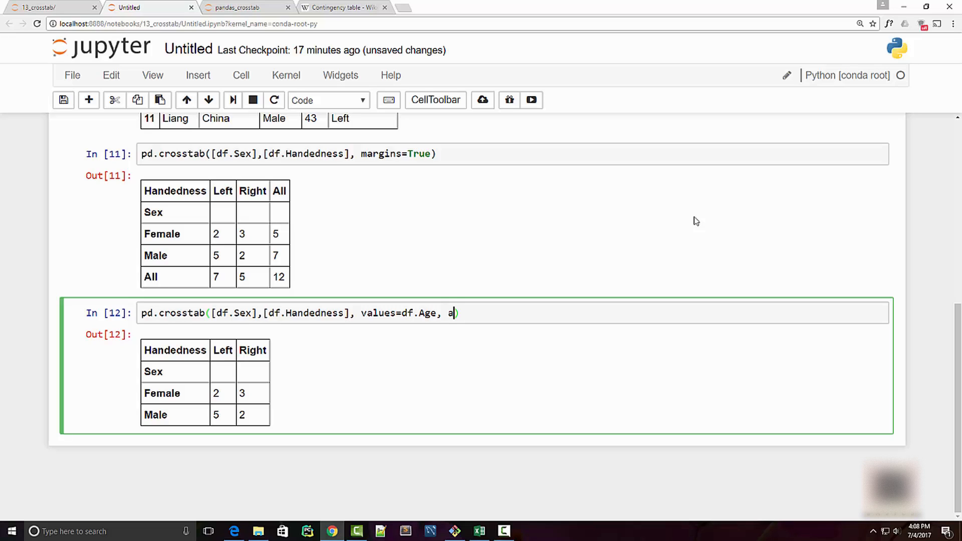
{"action": "type", "text": "ggfunc="}
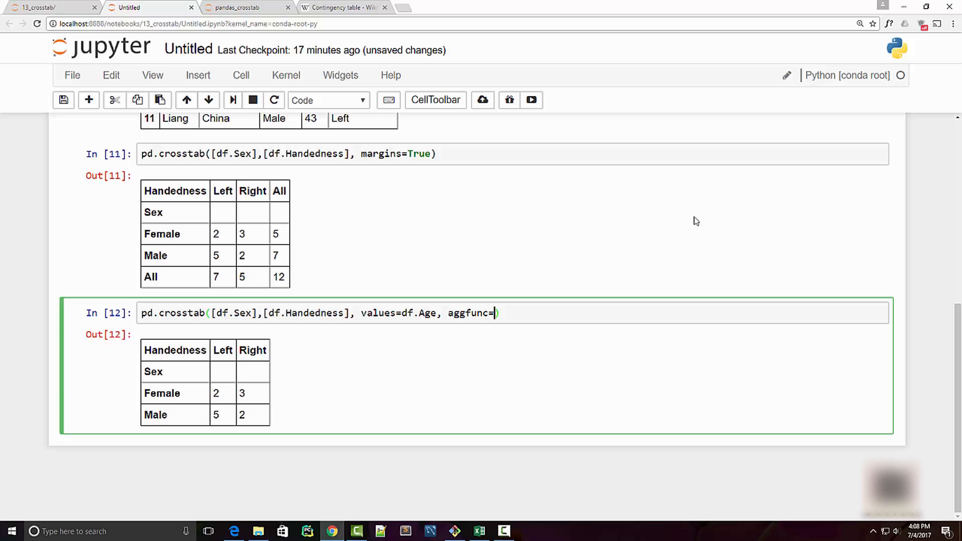
{"action": "type", "text": "np.average"}
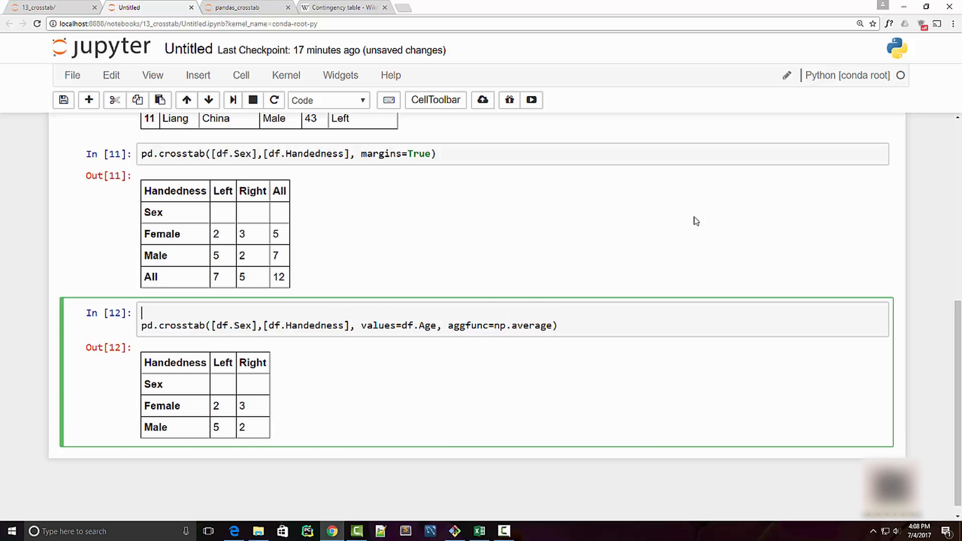
{"action": "type", "text": "import nump"}
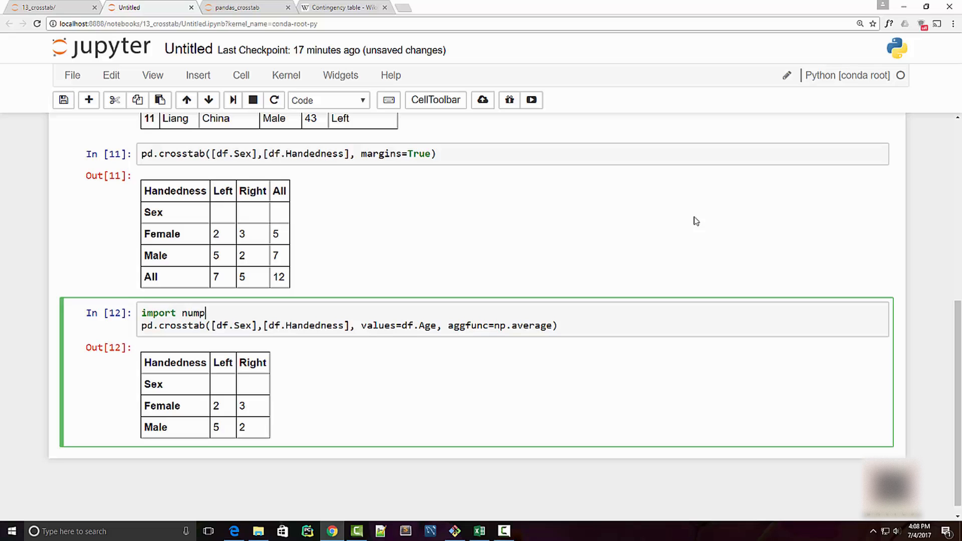
{"action": "type", "text": "y as np"}
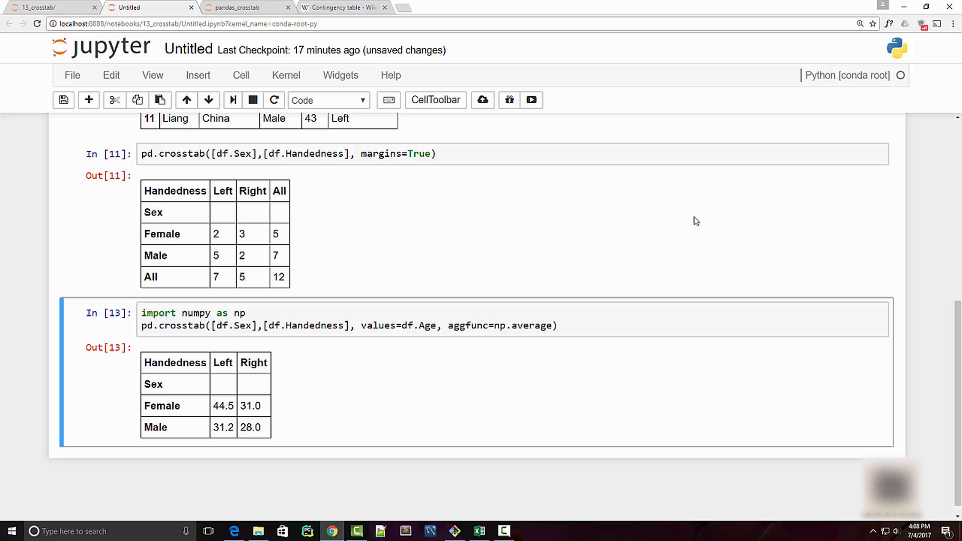
{"action": "mouse_move", "coordinate": [366, 407]}
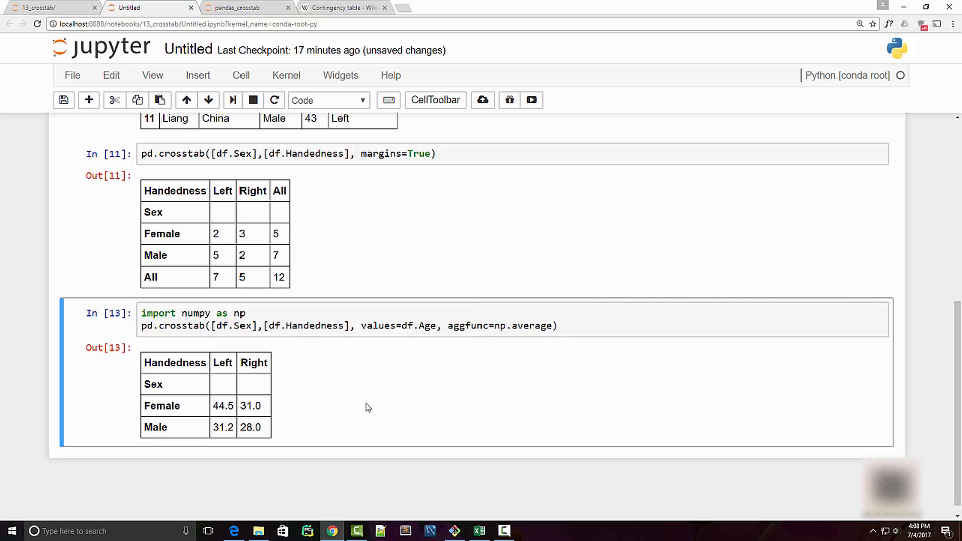
{"action": "mouse_move", "coordinate": [376, 374]}
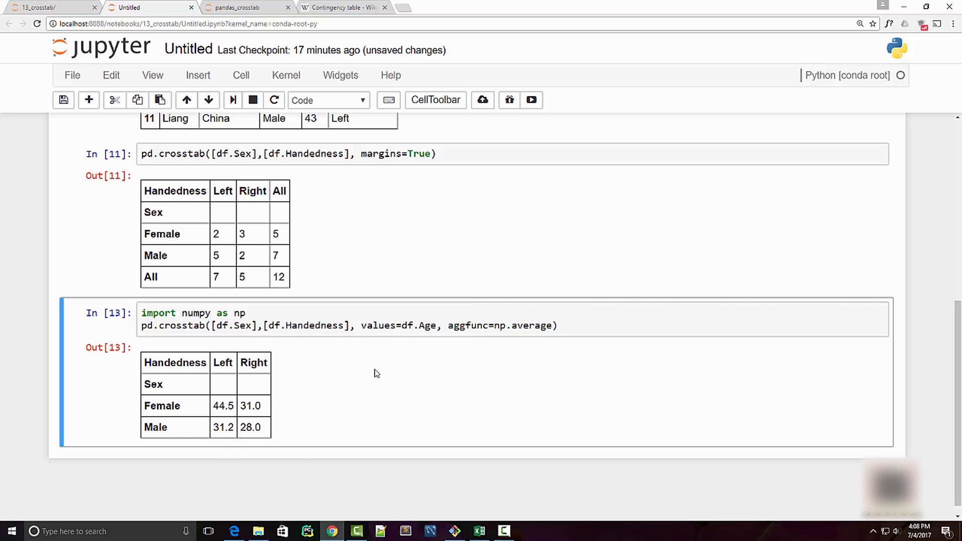
{"action": "mouse_move", "coordinate": [386, 360]}
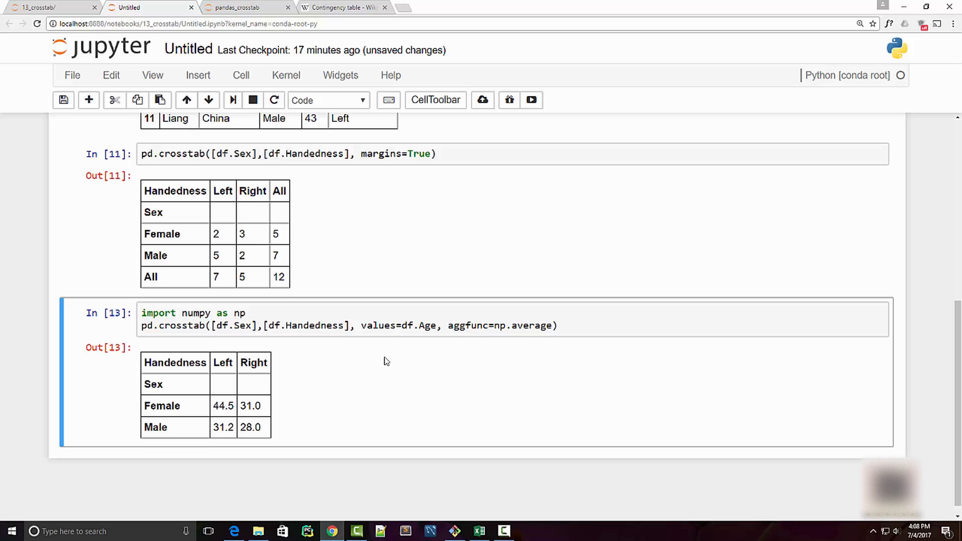
{"action": "mouse_move", "coordinate": [215, 410]}
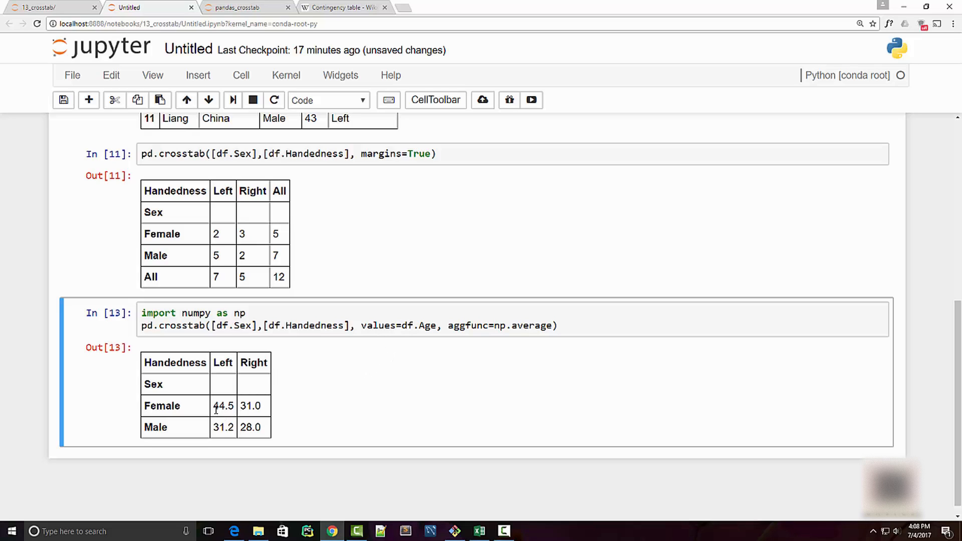
Highlight the 44.5 Female-Left average age, then bring the survey spreadsheet to the front.
{"action": "double_click", "coordinate": [224, 406]}
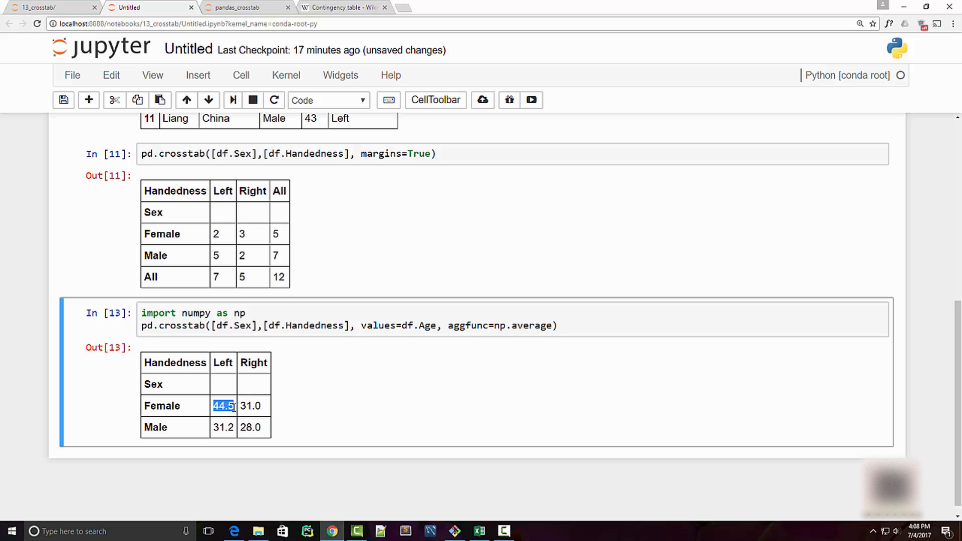
{"action": "mouse_move", "coordinate": [426, 462]}
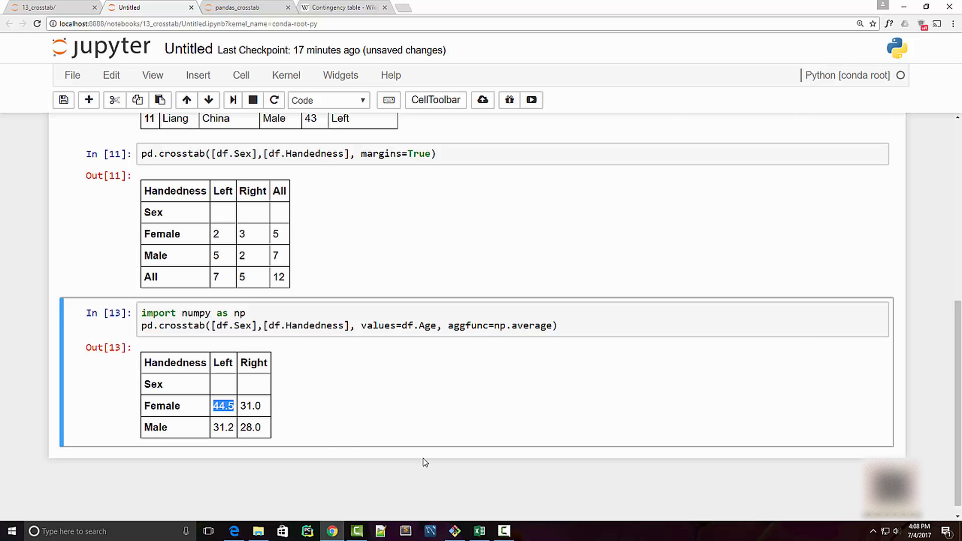
{"action": "left_click", "coordinate": [479, 531]}
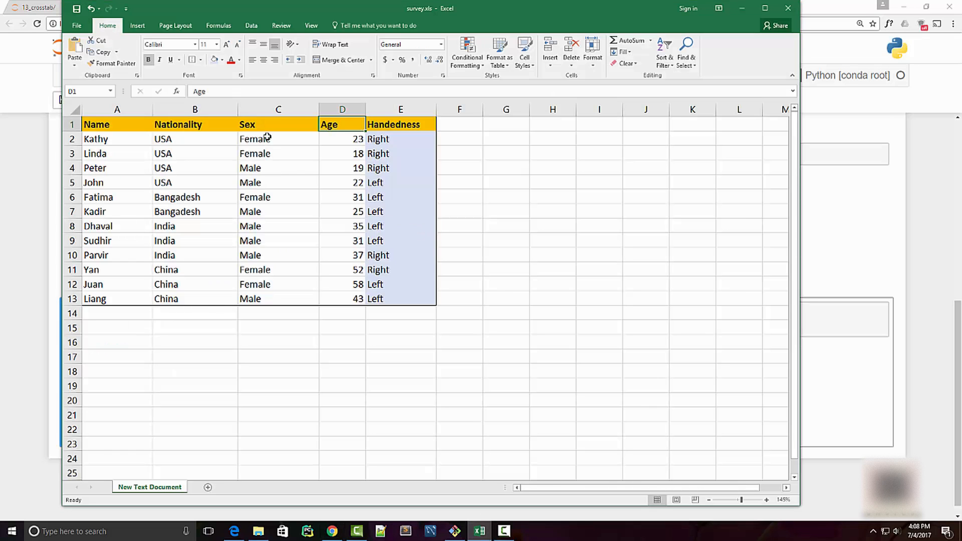
Turn on data filtering and keep only Female rows in the Sex column.
{"action": "left_click", "coordinate": [251, 25]}
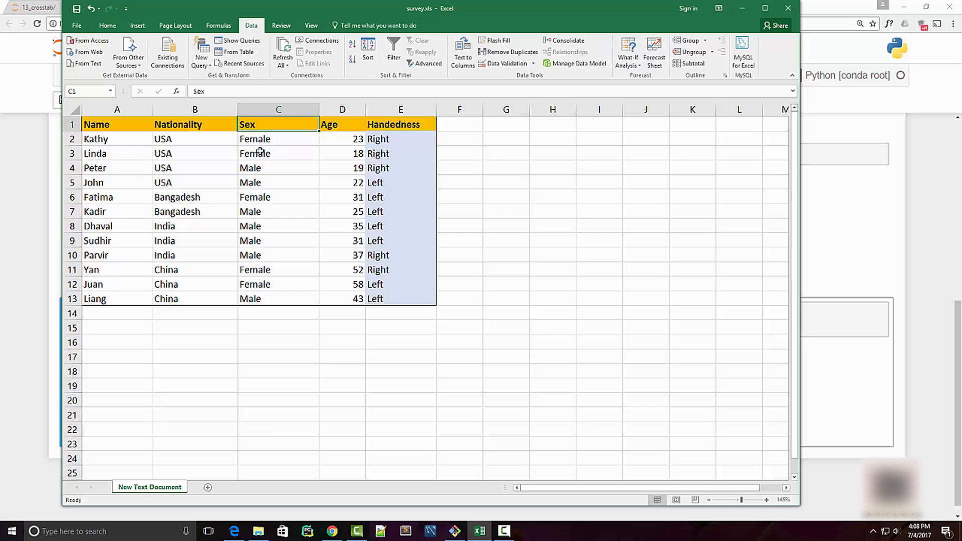
{"action": "mouse_move", "coordinate": [394, 49]}
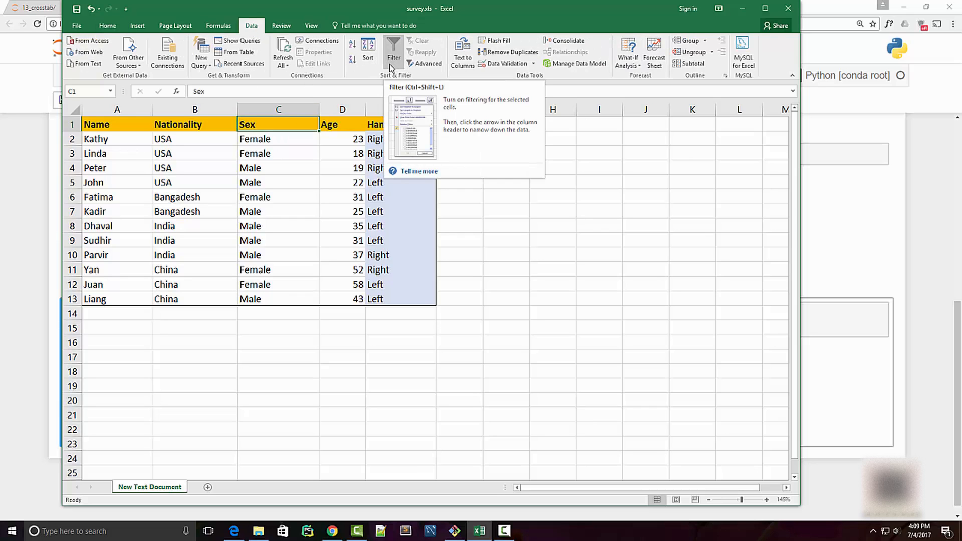
{"action": "left_click", "coordinate": [313, 124]}
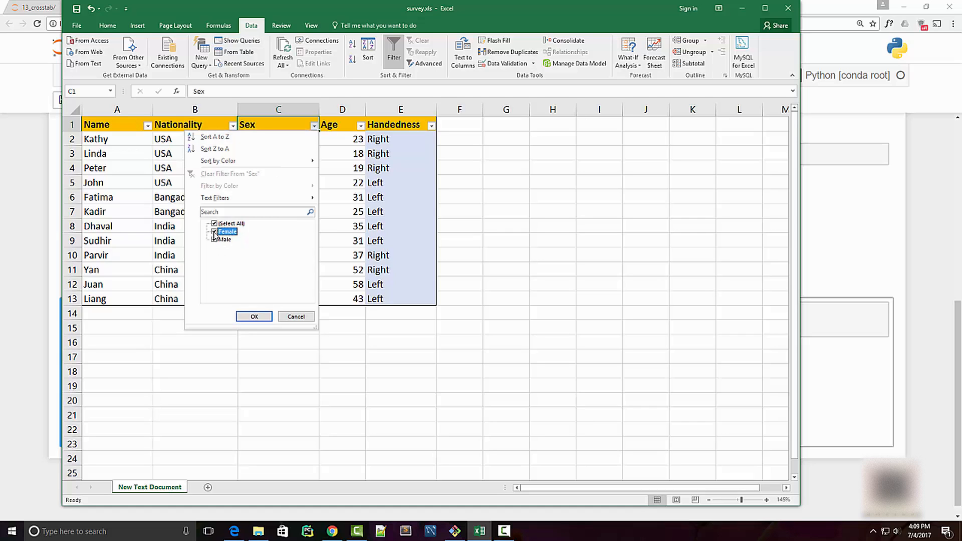
{"action": "left_click", "coordinate": [215, 240]}
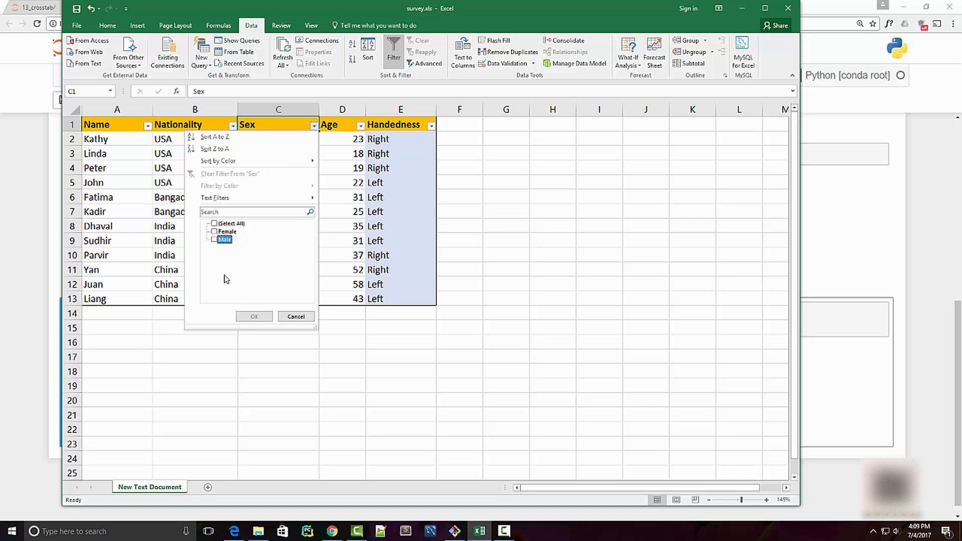
{"action": "left_click", "coordinate": [253, 316]}
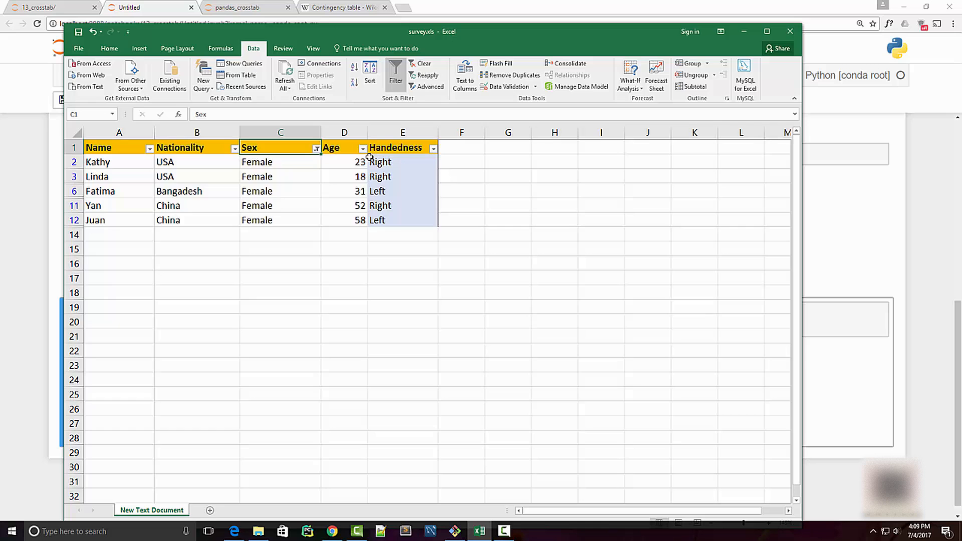
Filter Handedness to Left, confirm the ages average 44.5, then re-include Right-handed rows.
{"action": "left_click", "coordinate": [433, 148]}
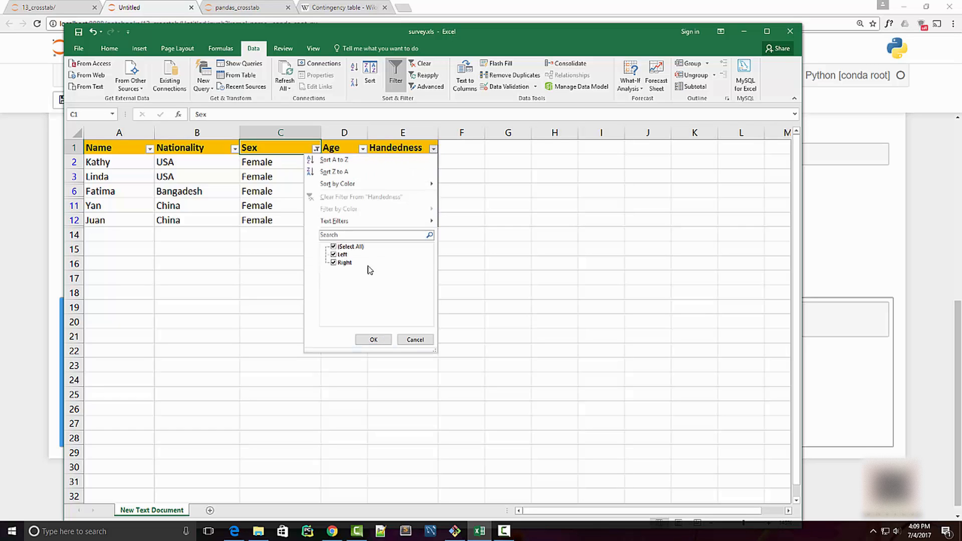
{"action": "left_click", "coordinate": [342, 254]}
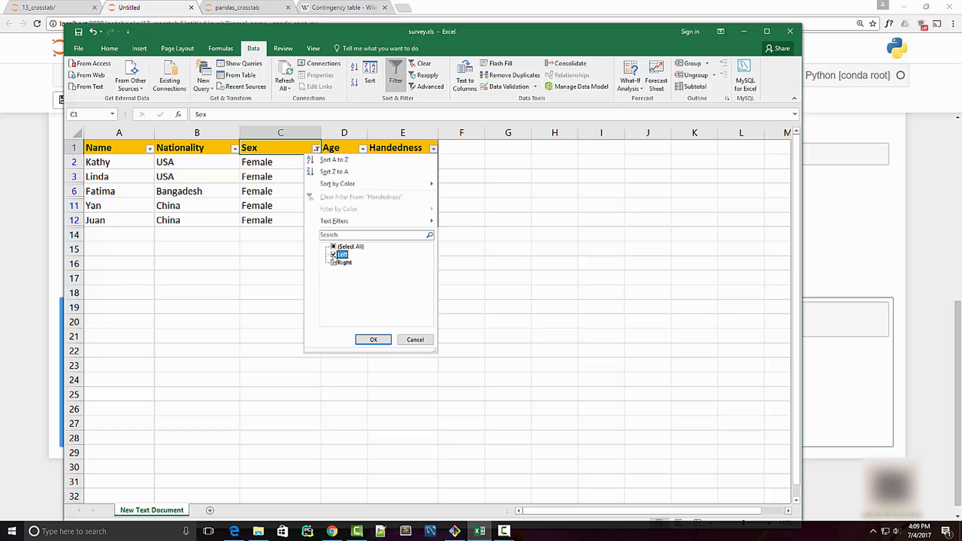
{"action": "left_click", "coordinate": [372, 339]}
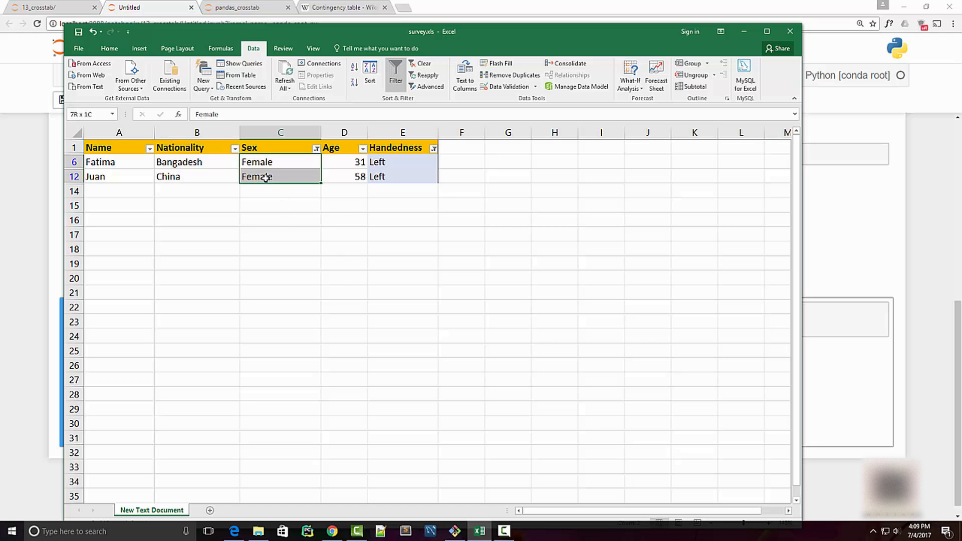
{"action": "left_click", "coordinate": [344, 162]}
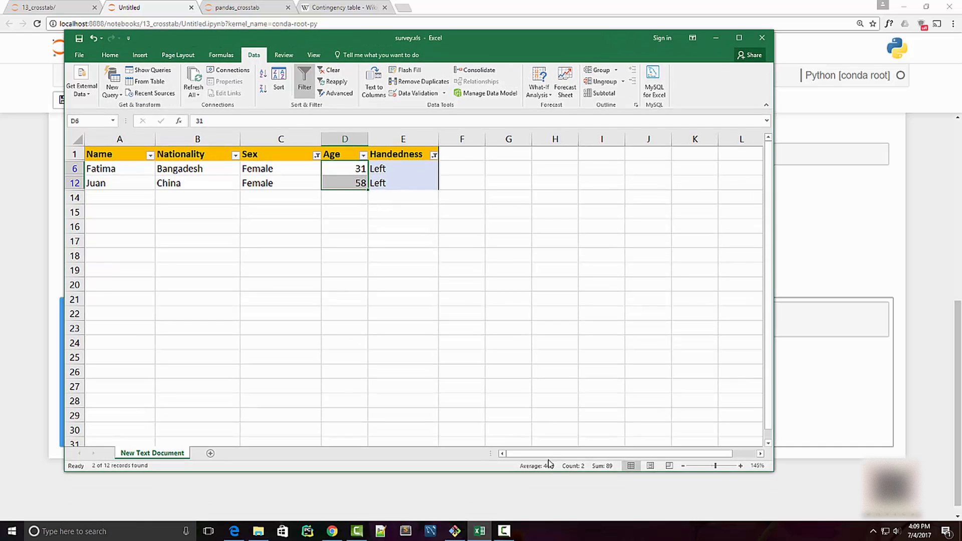
{"action": "mouse_move", "coordinate": [556, 470]}
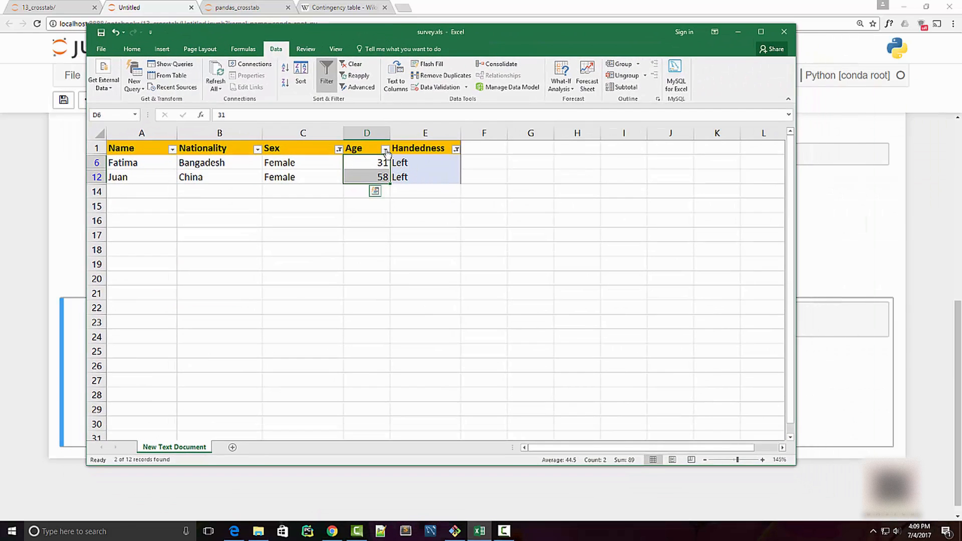
{"action": "left_click", "coordinate": [456, 148]}
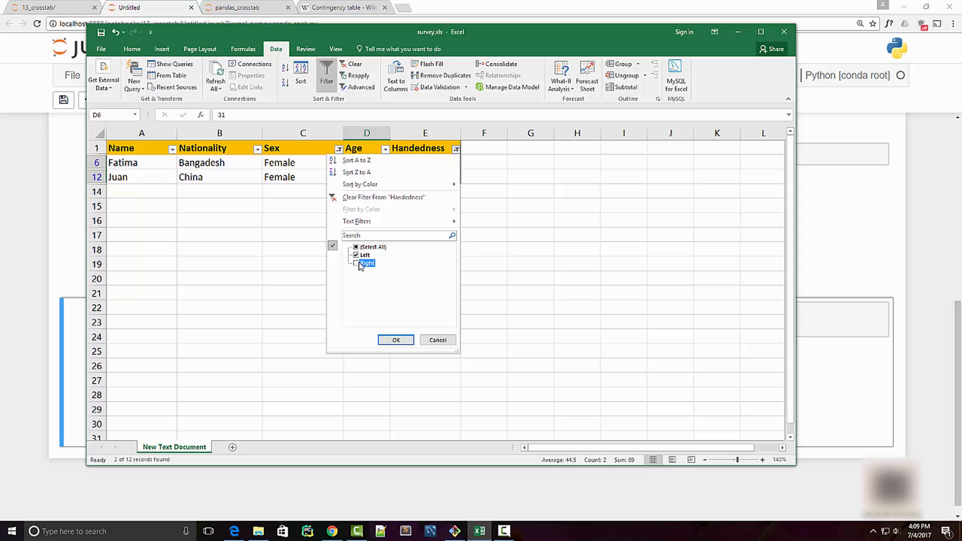
{"action": "left_click", "coordinate": [396, 340]}
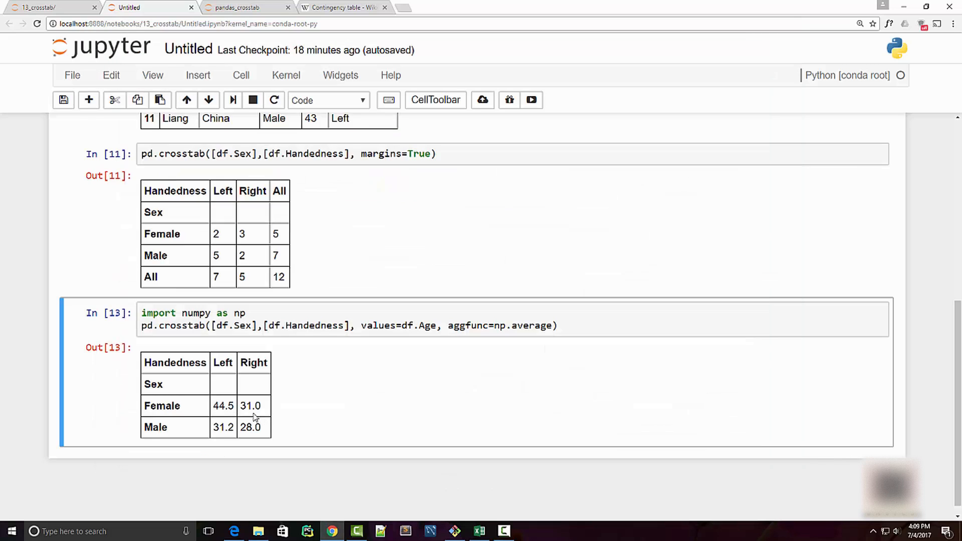
Show the pd.crosstab signature tooltip and expand it into the full docstring pager.
{"action": "double_click", "coordinate": [250, 405]}
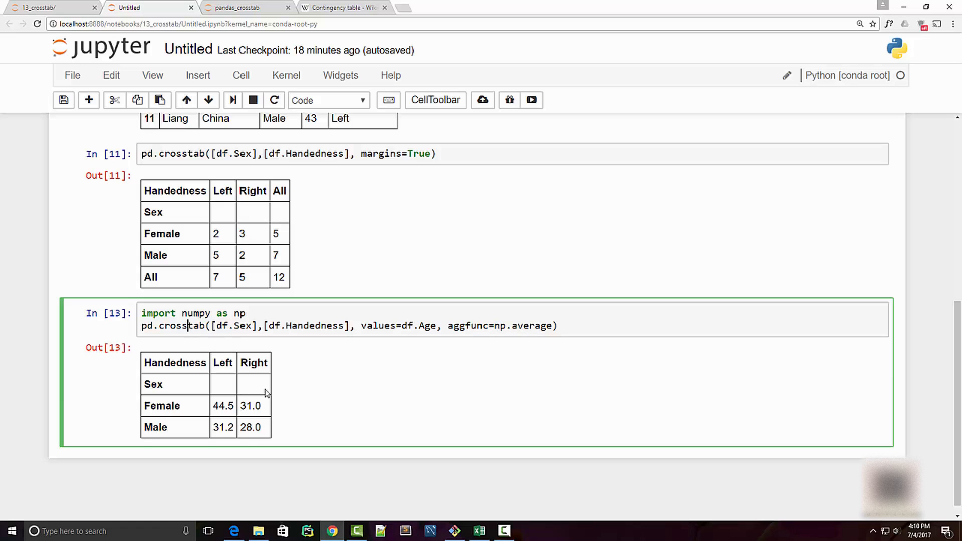
{"action": "key", "text": "shift+Tab"}
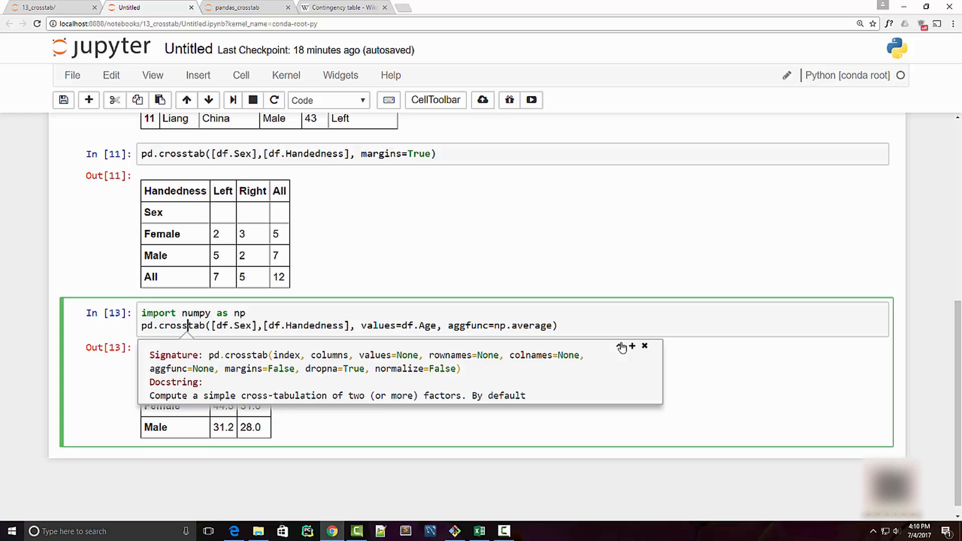
{"action": "left_click", "coordinate": [631, 347]}
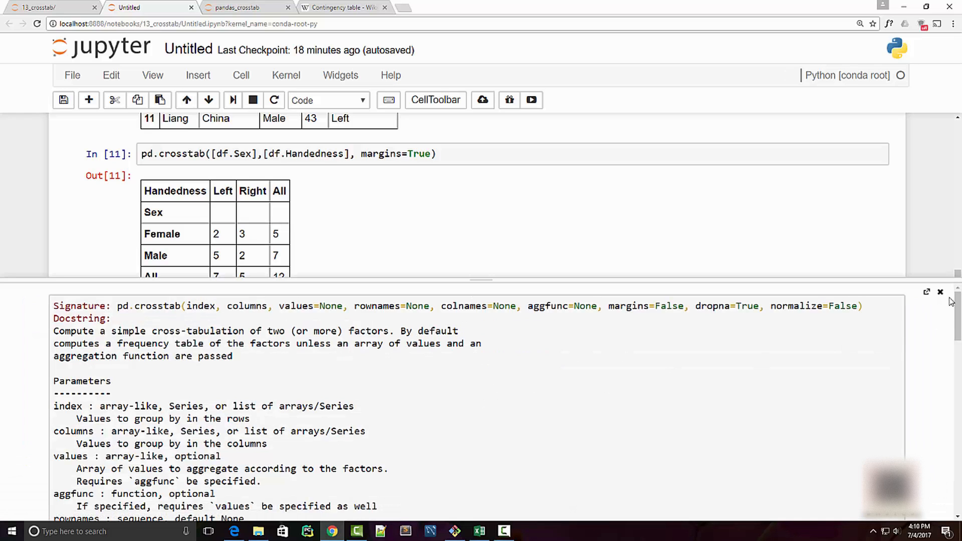